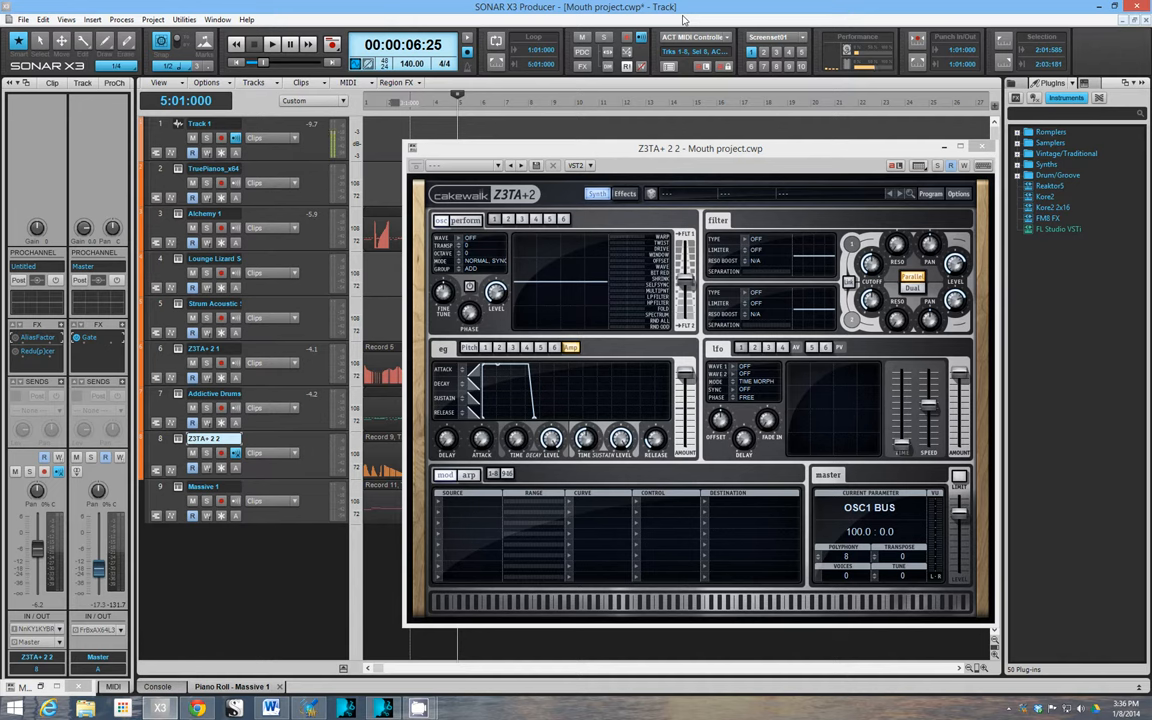
mouse_move(753, 117)
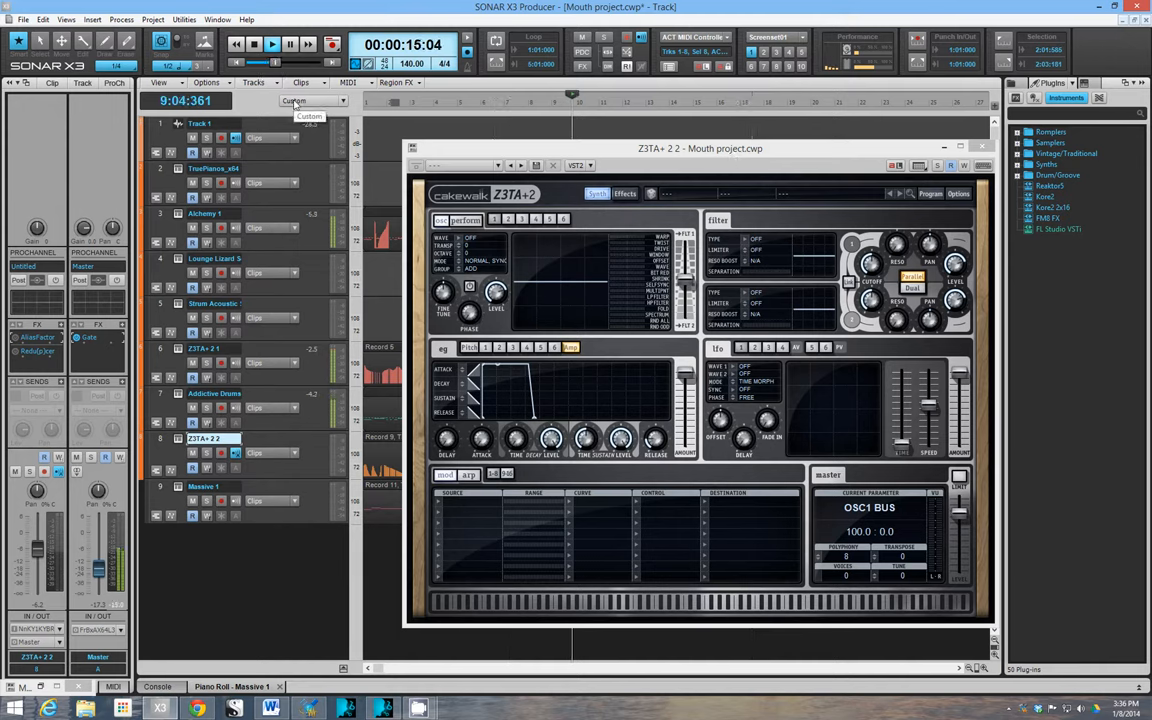
Step: Give Z3TA+ 2 oscillator 1 a VINT SAW 1 wave and a 36 dB/Oct low-pass filter 1
left_click(272, 44)
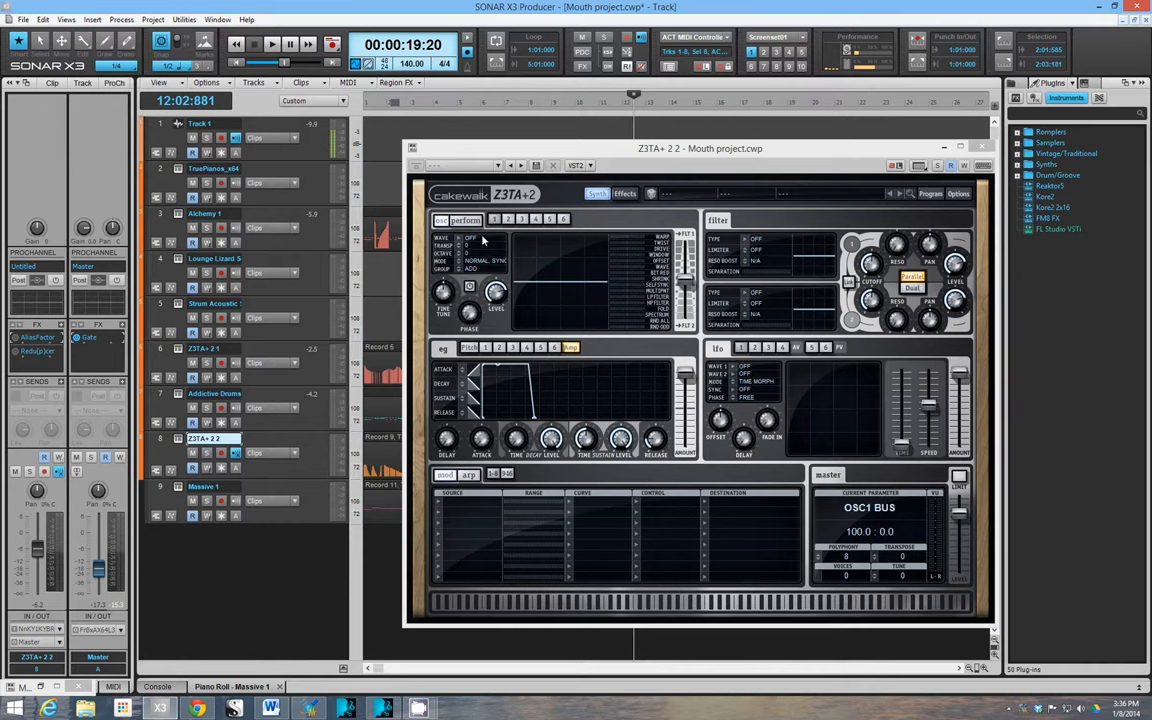
left_click(480, 238)
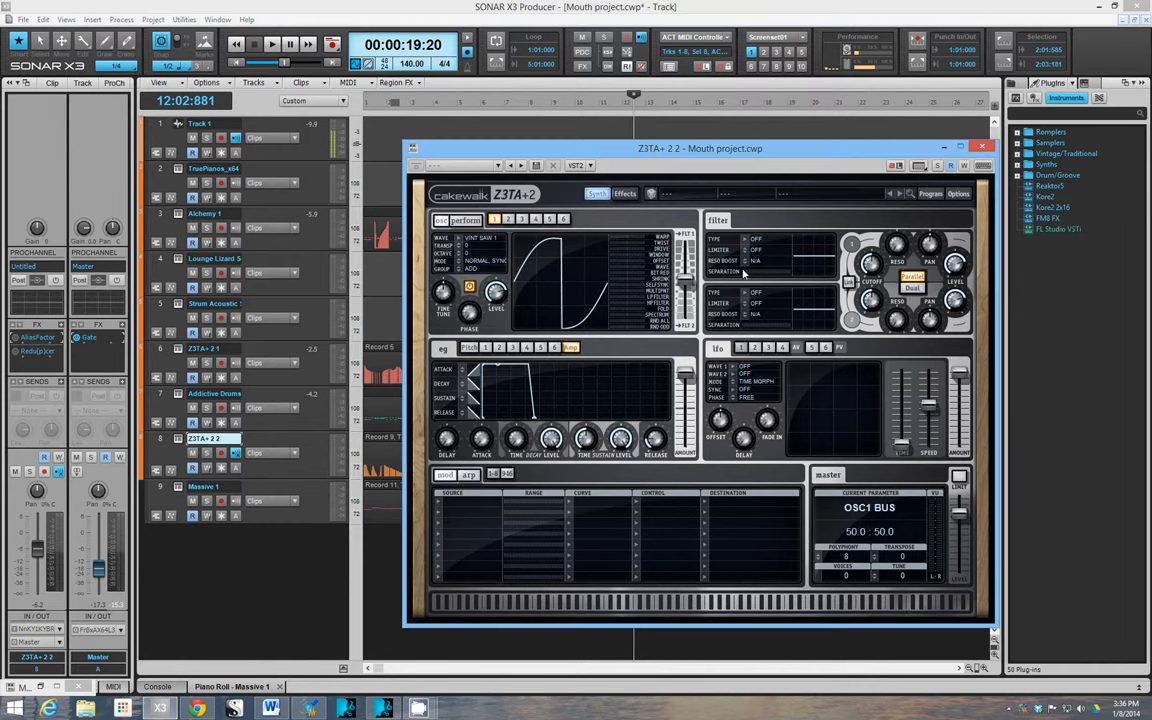
left_click(740, 239)
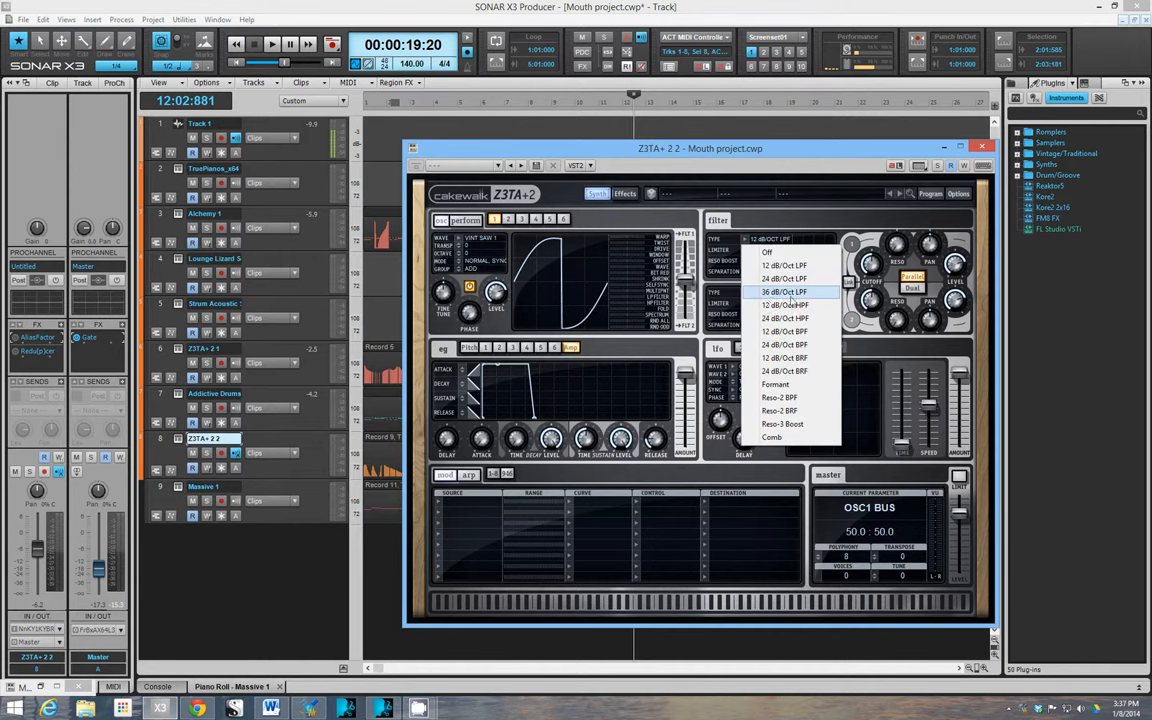
mouse_move(791, 301)
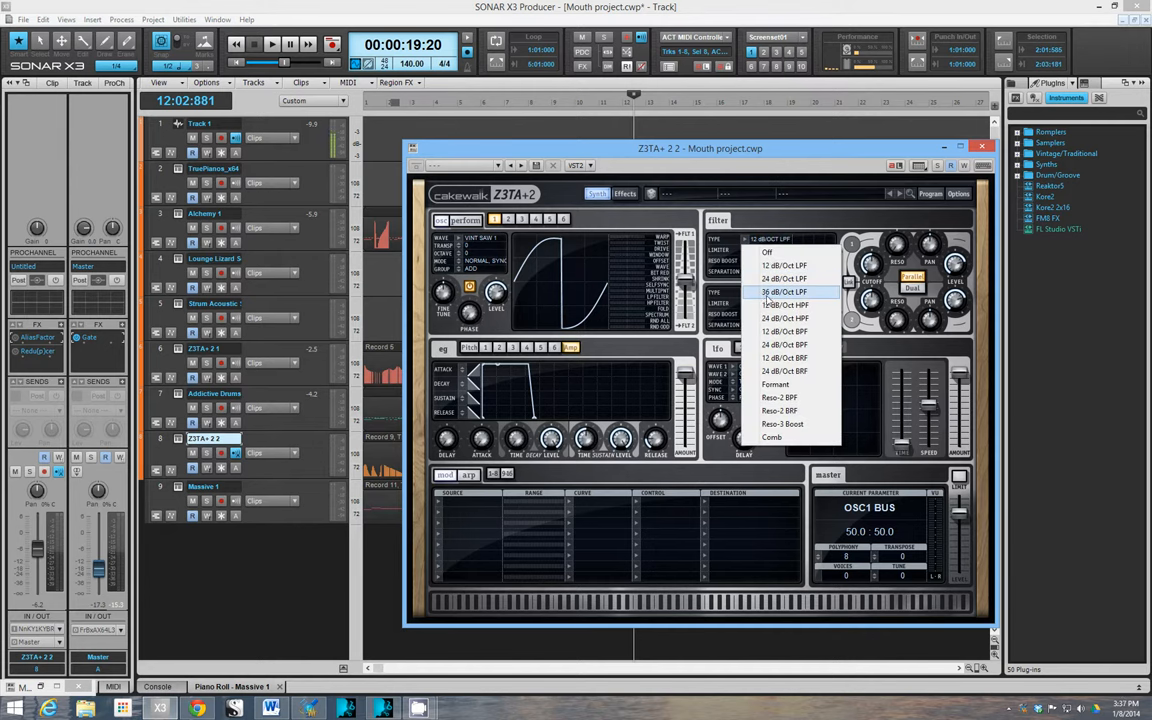
left_click(786, 292)
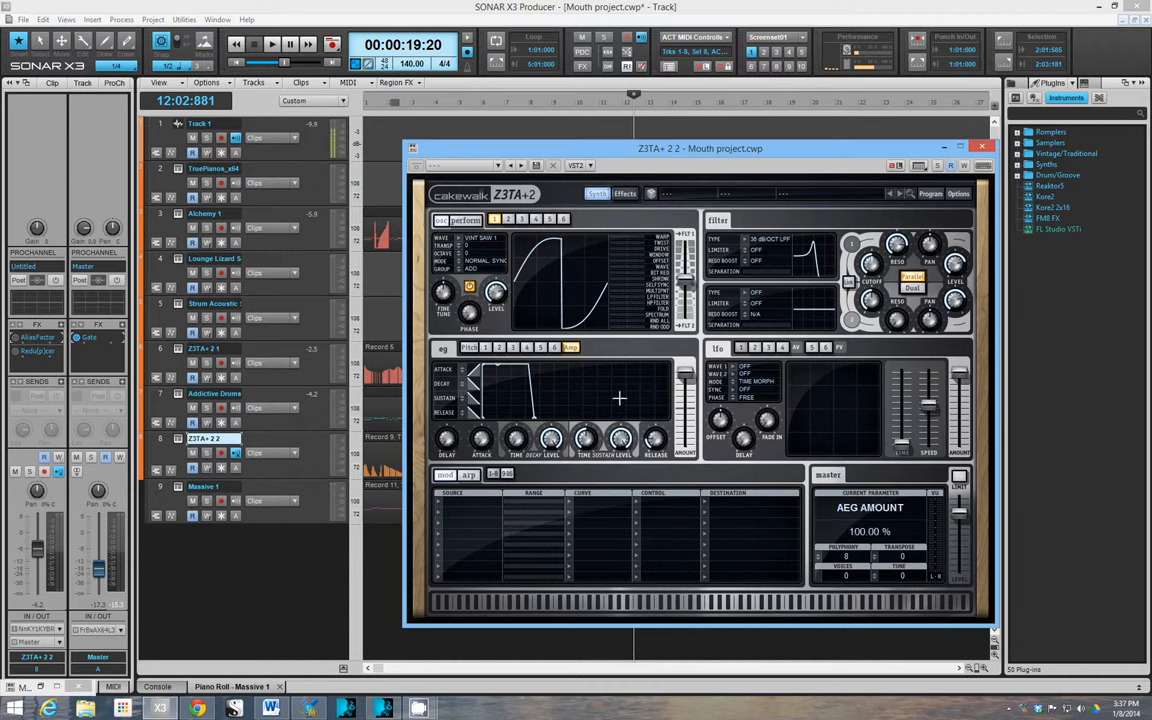
mouse_move(610, 374)
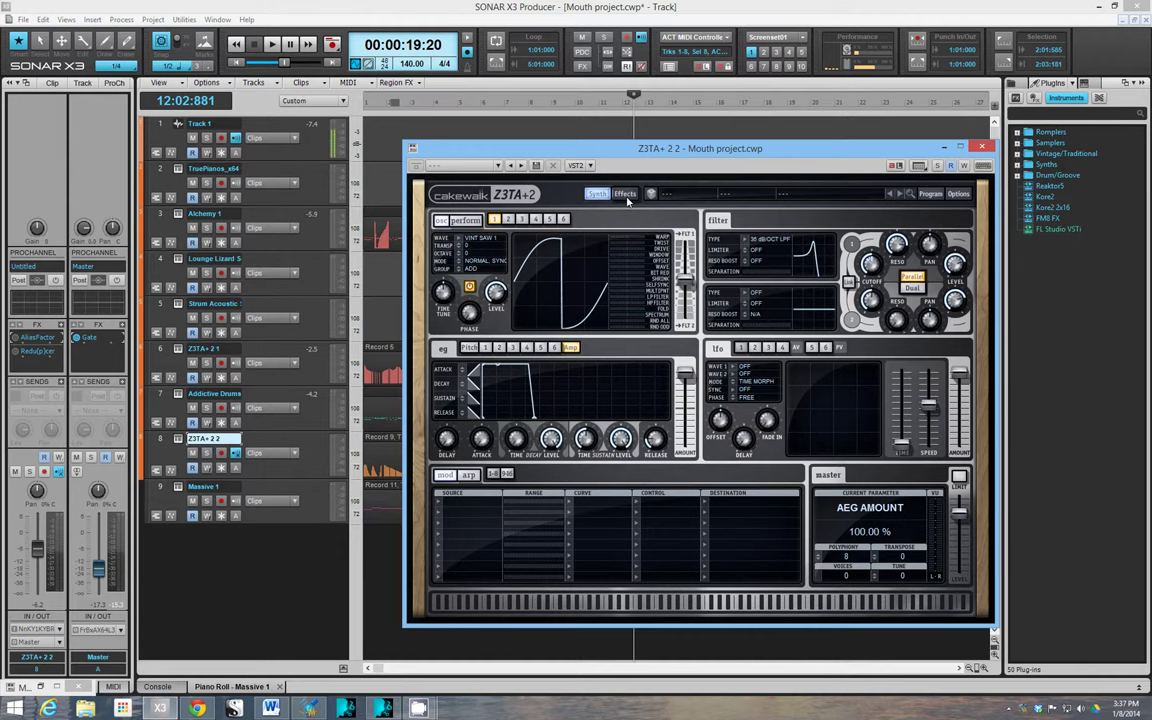
Step: Raise Z3TA+ 2's decimator amount to 31% on the Effects page and return to Synth
left_click(624, 193)
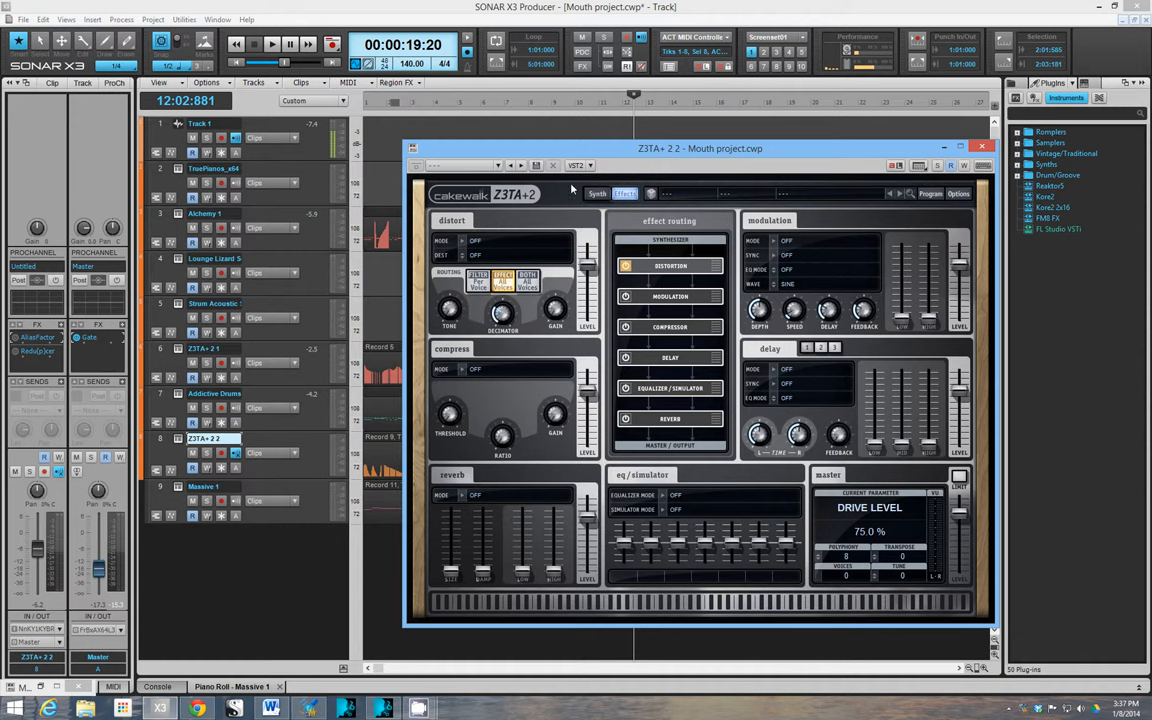
left_click(503, 311)
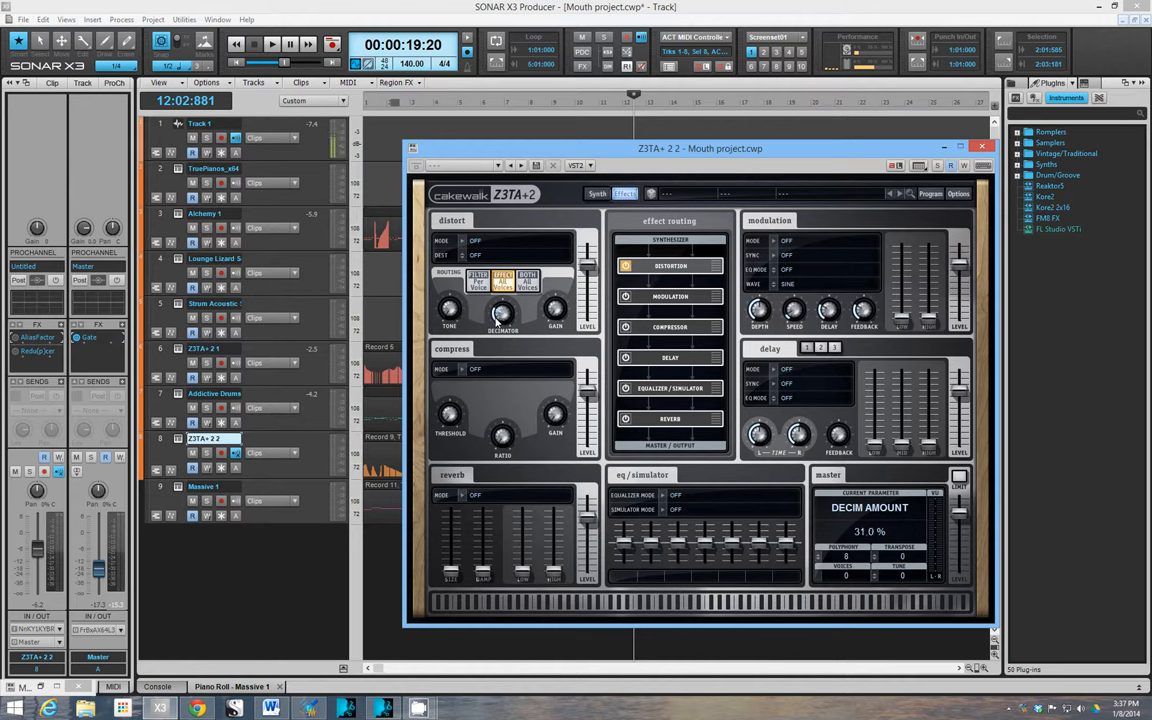
left_click_drag(500, 310, 500, 320)
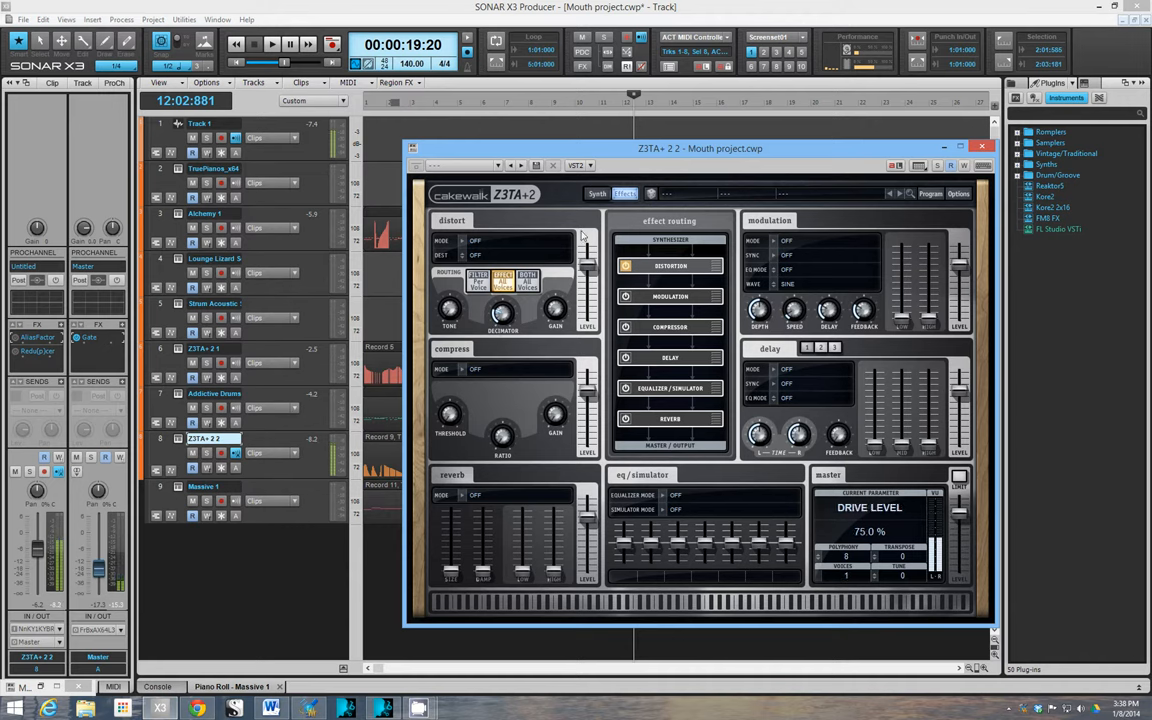
left_click(597, 193)
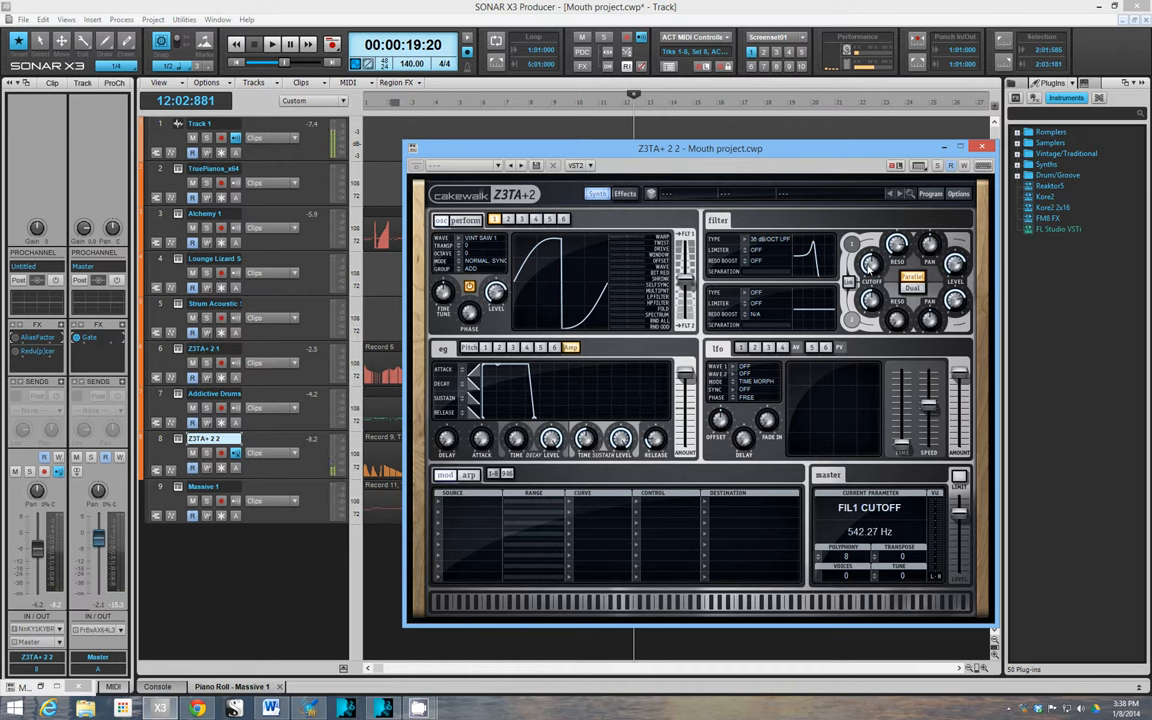
Step: Pull filter 1's cutoff down to about 188 Hz
left_click_drag(875, 260, 860, 290)
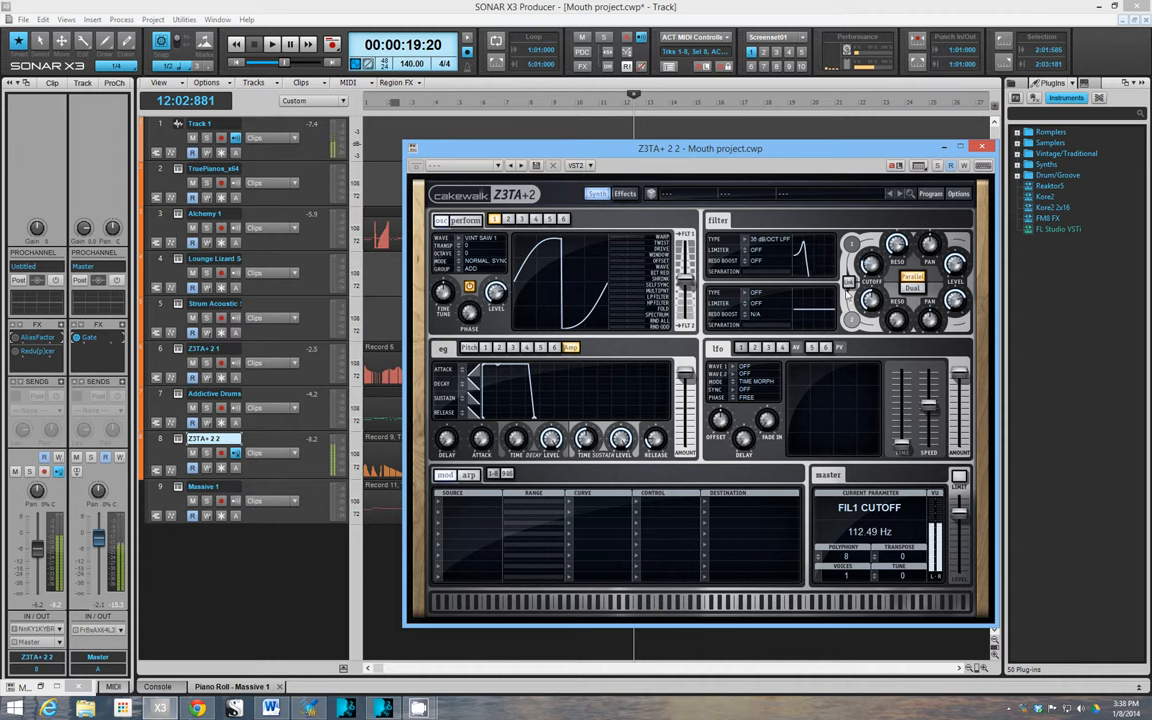
left_click_drag(870, 270, 840, 310)
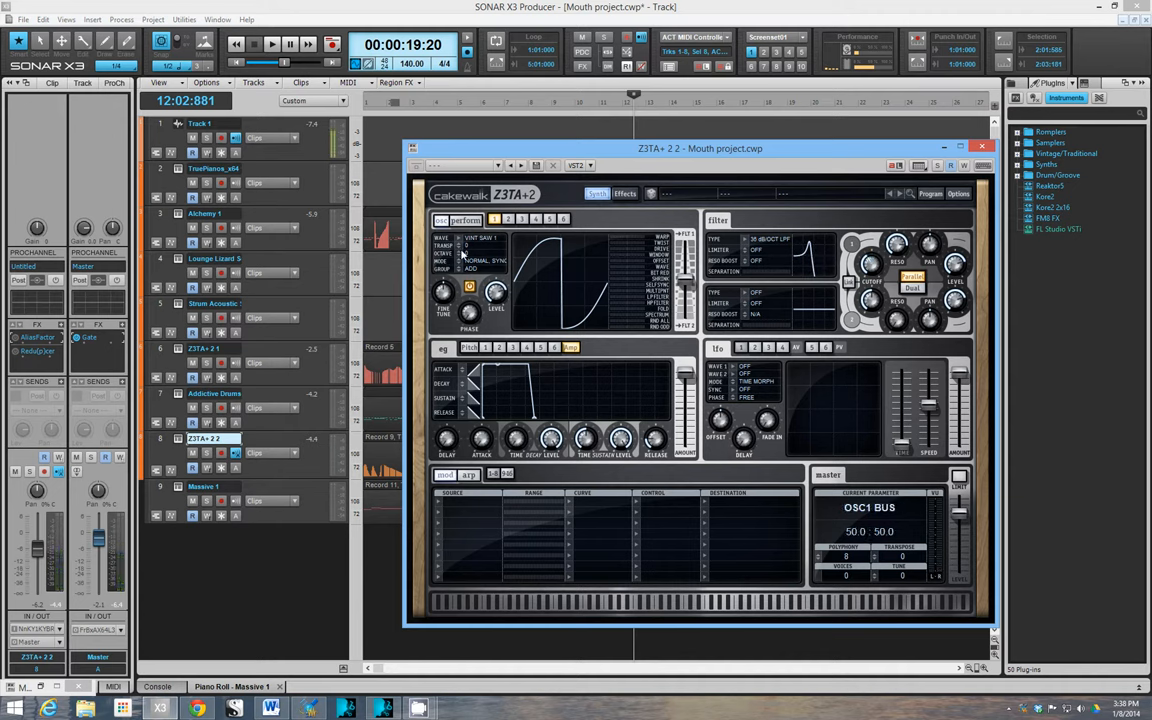
mouse_move(461, 253)
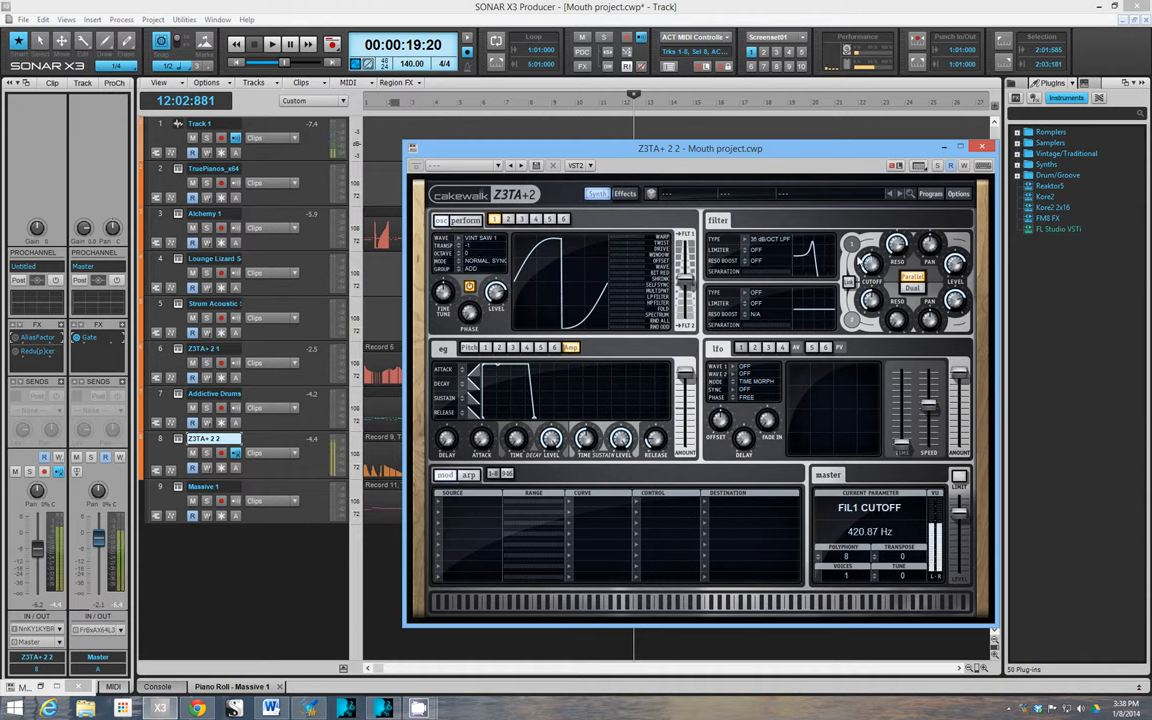
left_click_drag(870, 280, 838, 290)
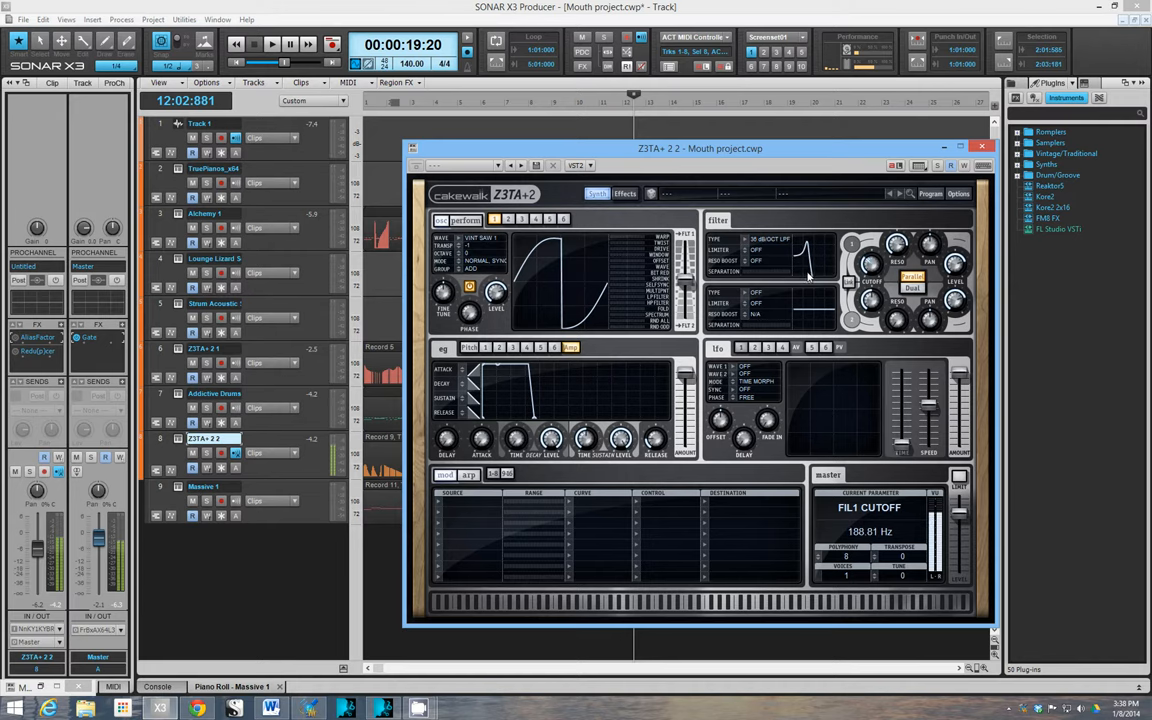
Step: Lower the decimator amount to 25% and go back to the synth page
left_click(625, 193)
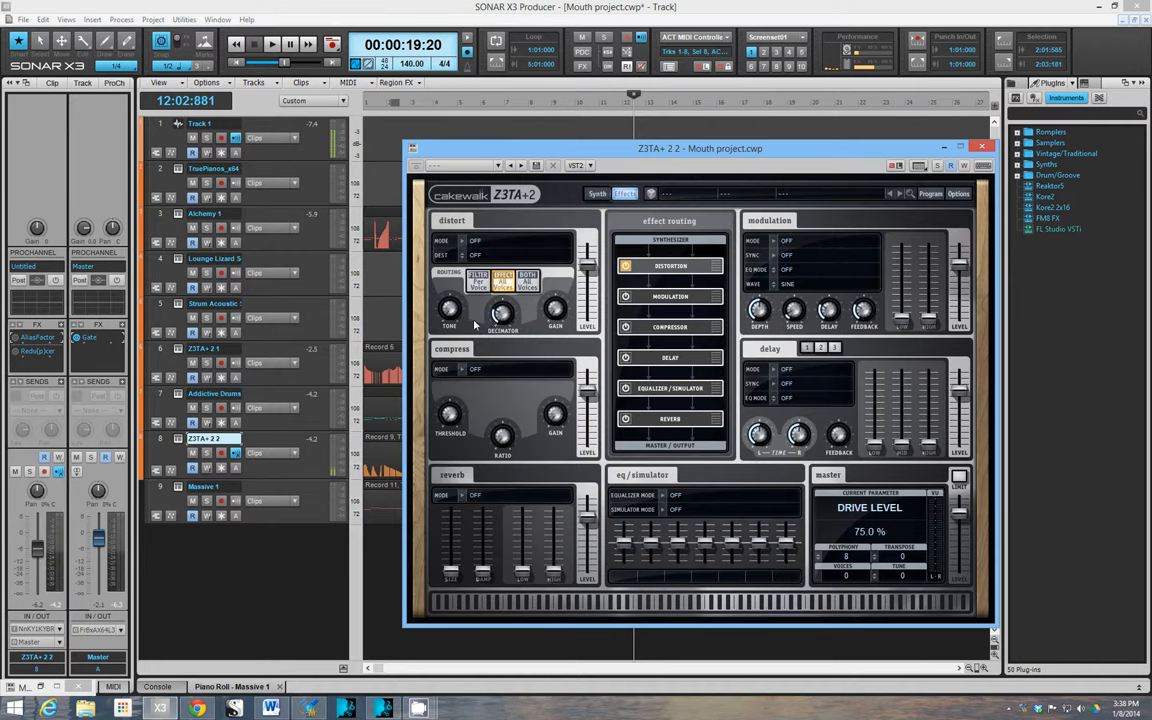
left_click(502, 315)
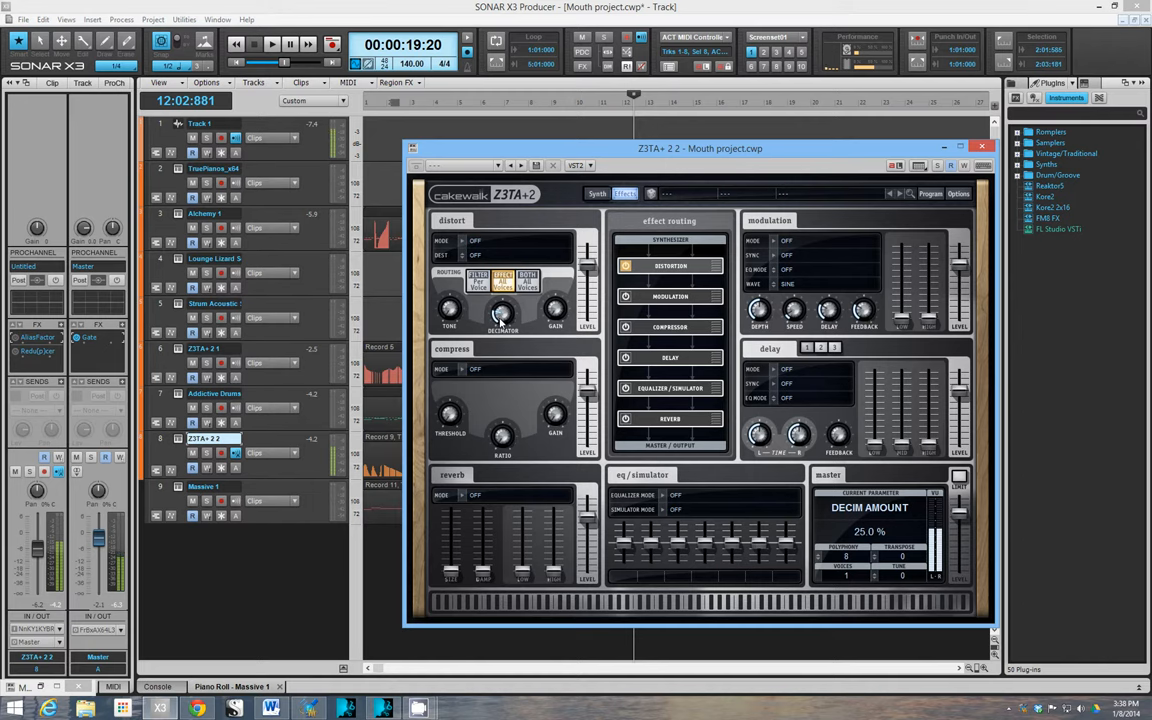
mouse_move(598, 210)
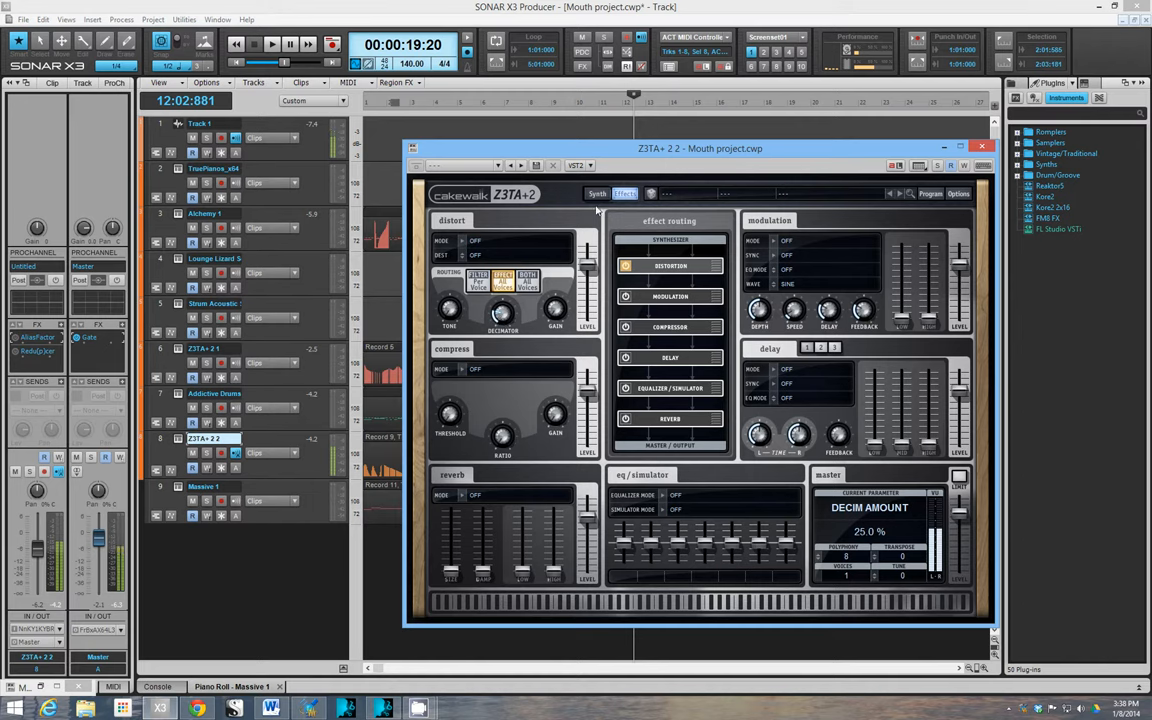
left_click(597, 193)
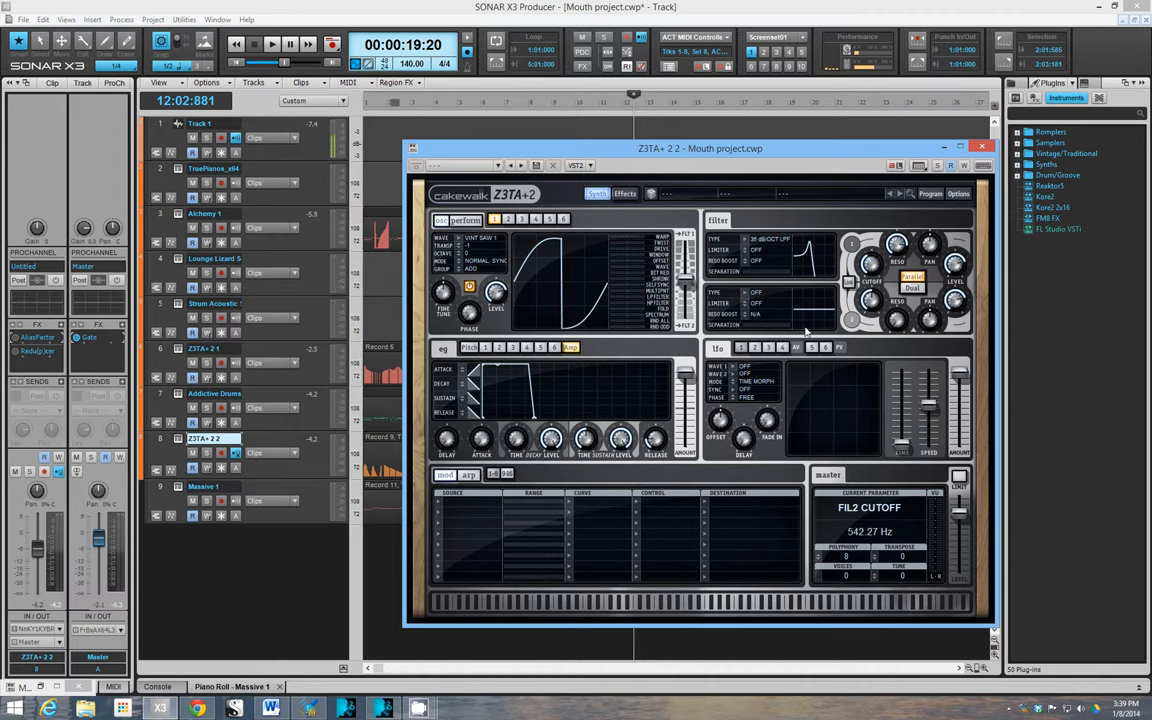
Step: Route LFO 1 to filter 1 cutoff in mod slot one at about 26% range
left_click(452, 505)
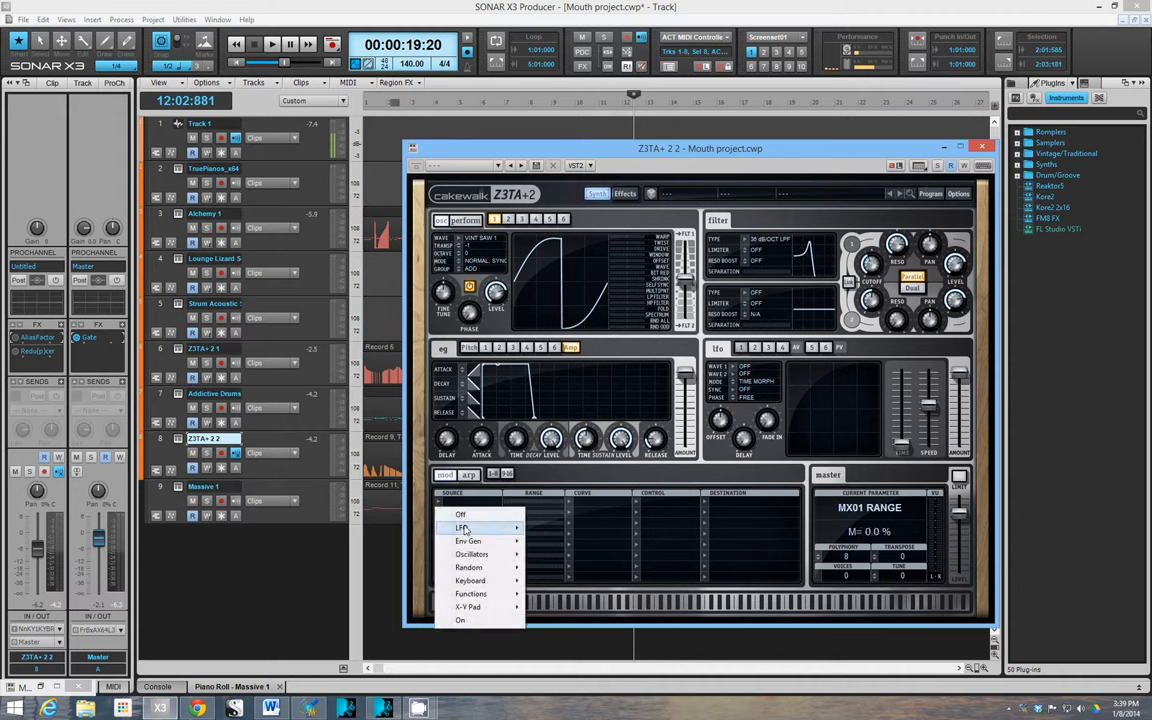
left_click(461, 527)
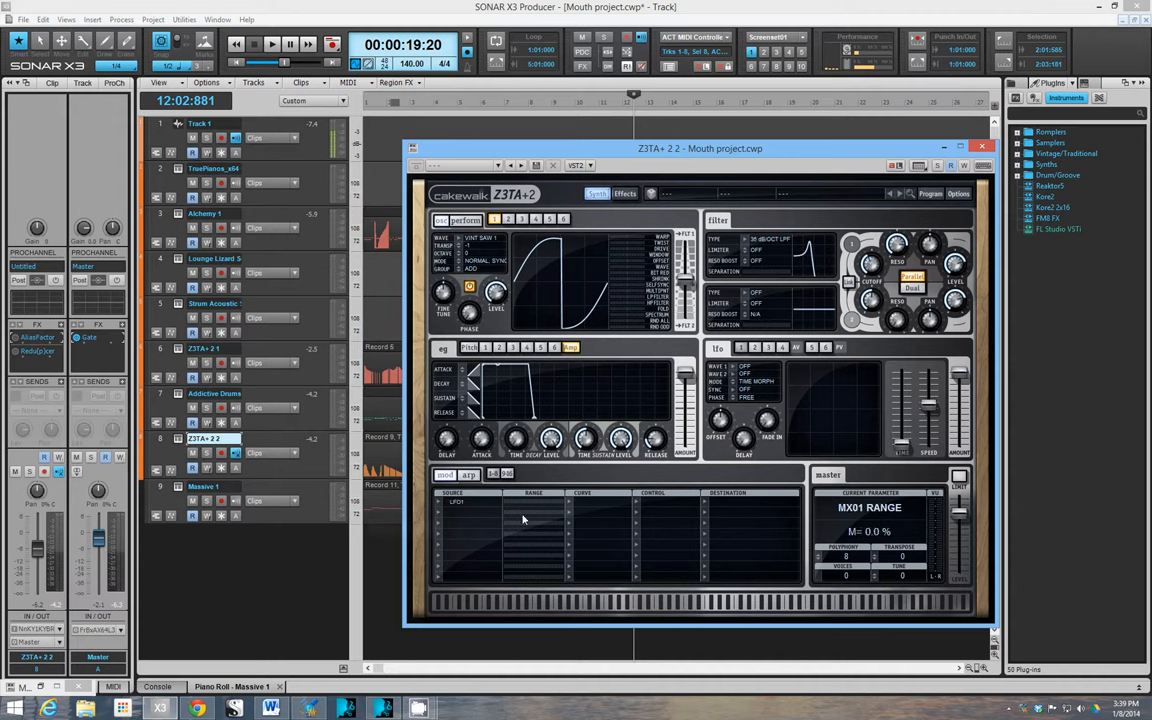
left_click_drag(500, 512, 530, 512)
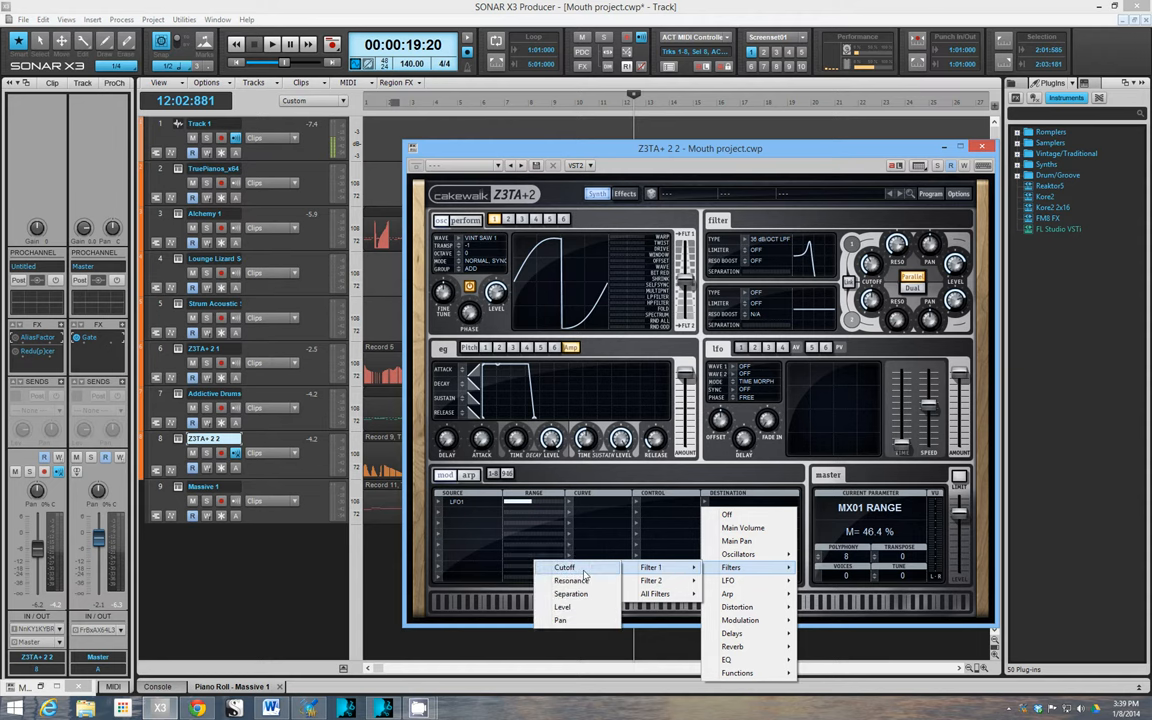
left_click(651, 567)
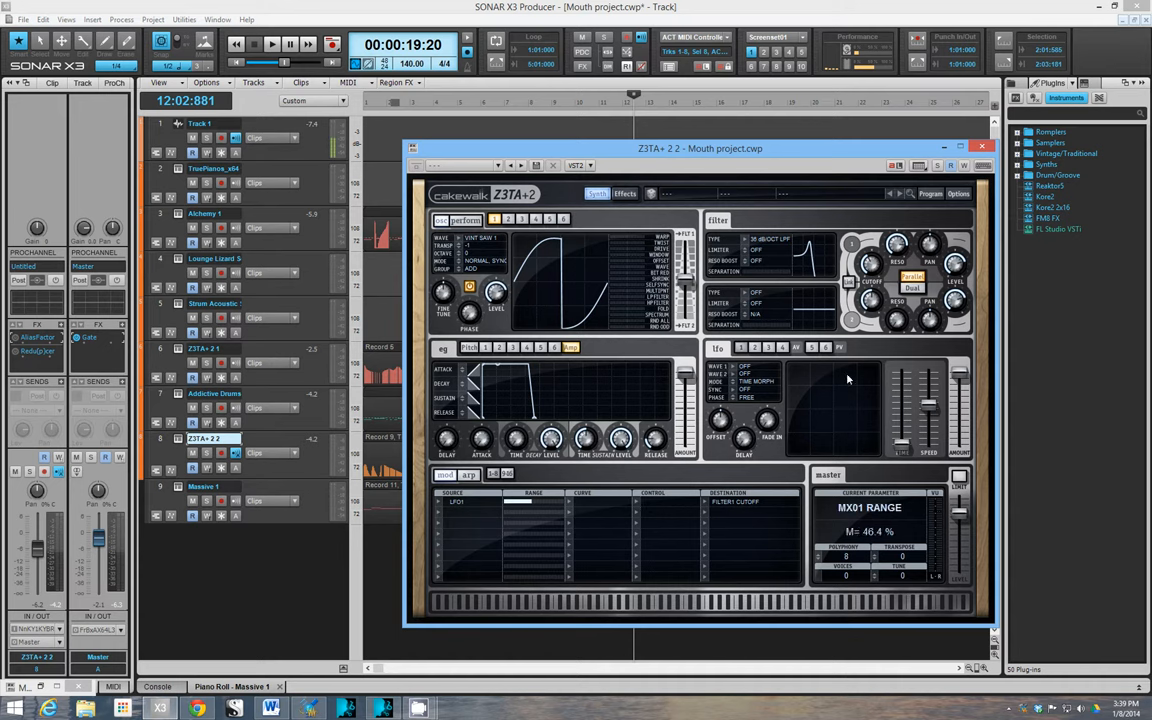
Step: Give LFO 1 a sine waveform
left_click(745, 366)
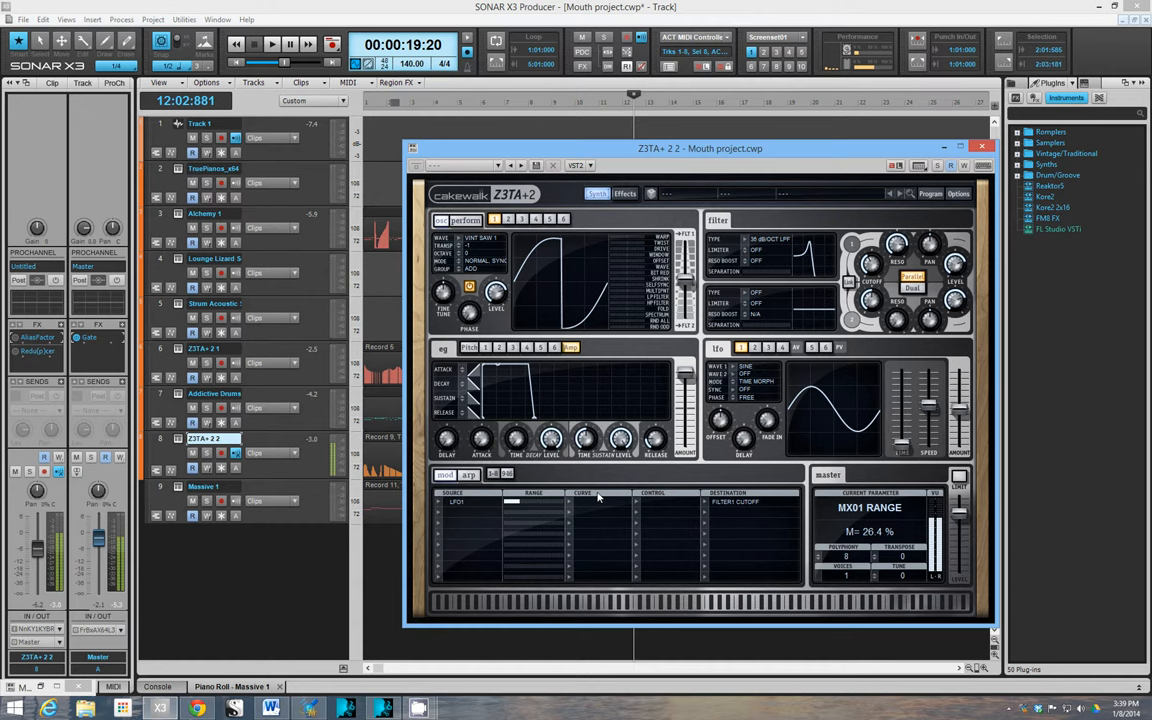
left_click(860, 265)
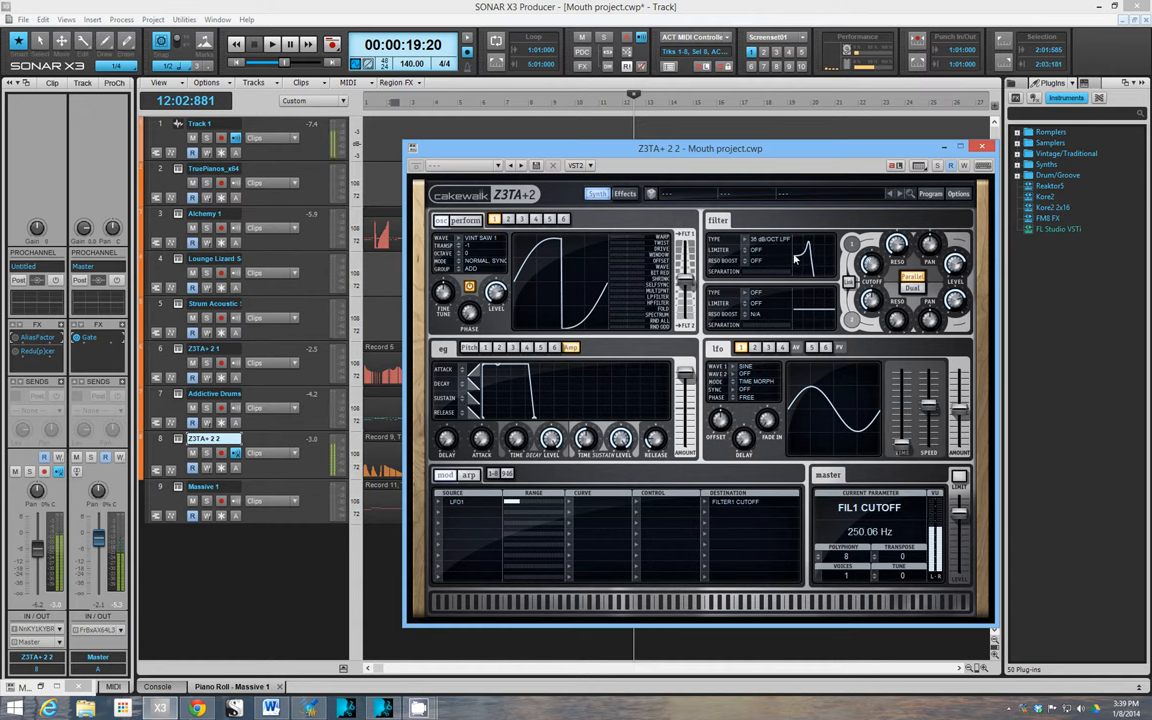
left_click(624, 193)
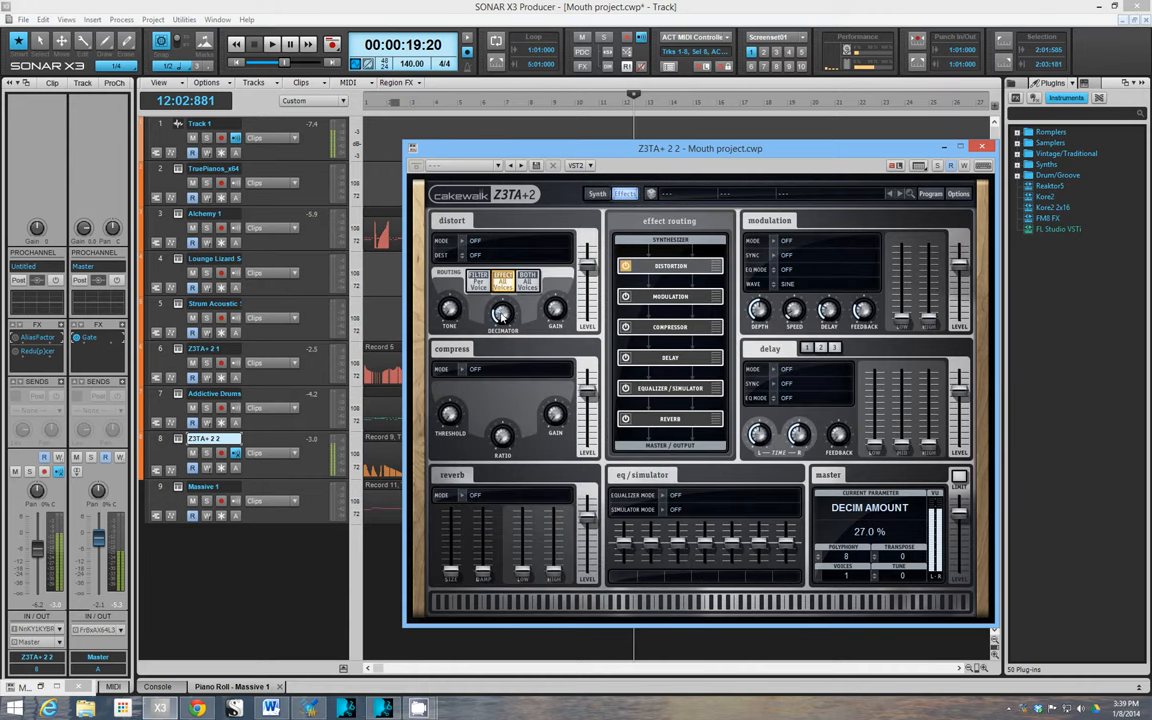
Step: Adjust the Distort section's decimator knob until it reads about 26%
left_click_drag(502, 310, 502, 305)
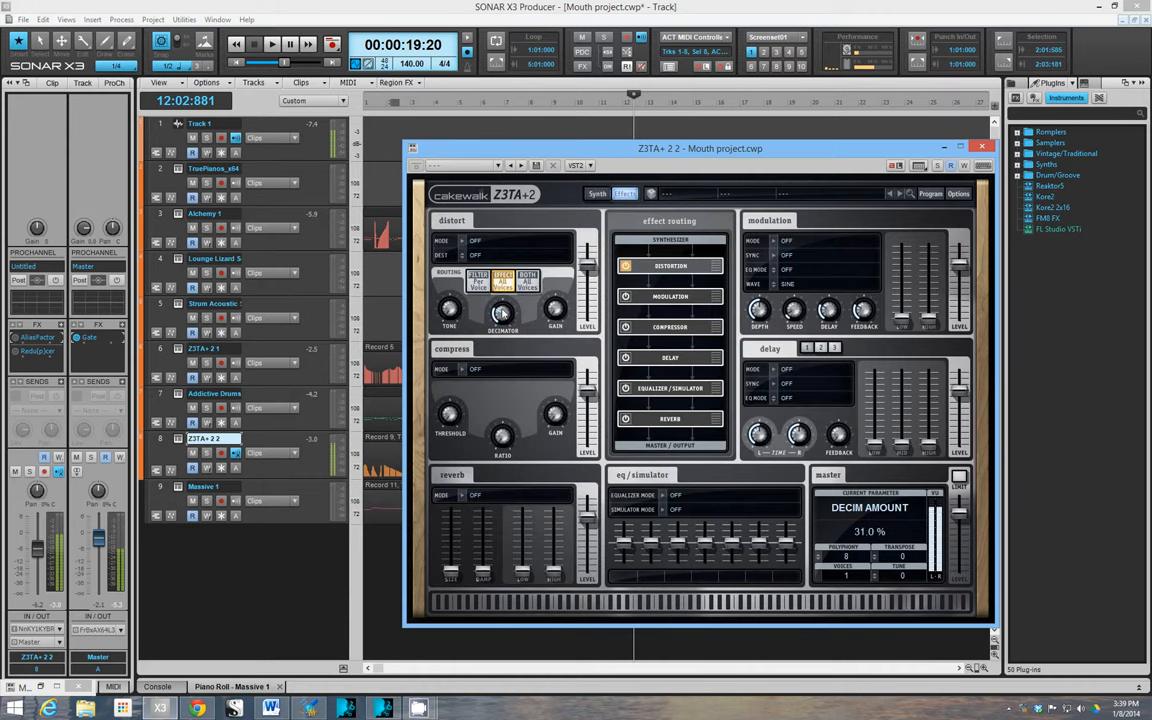
left_click_drag(503, 310, 503, 325)
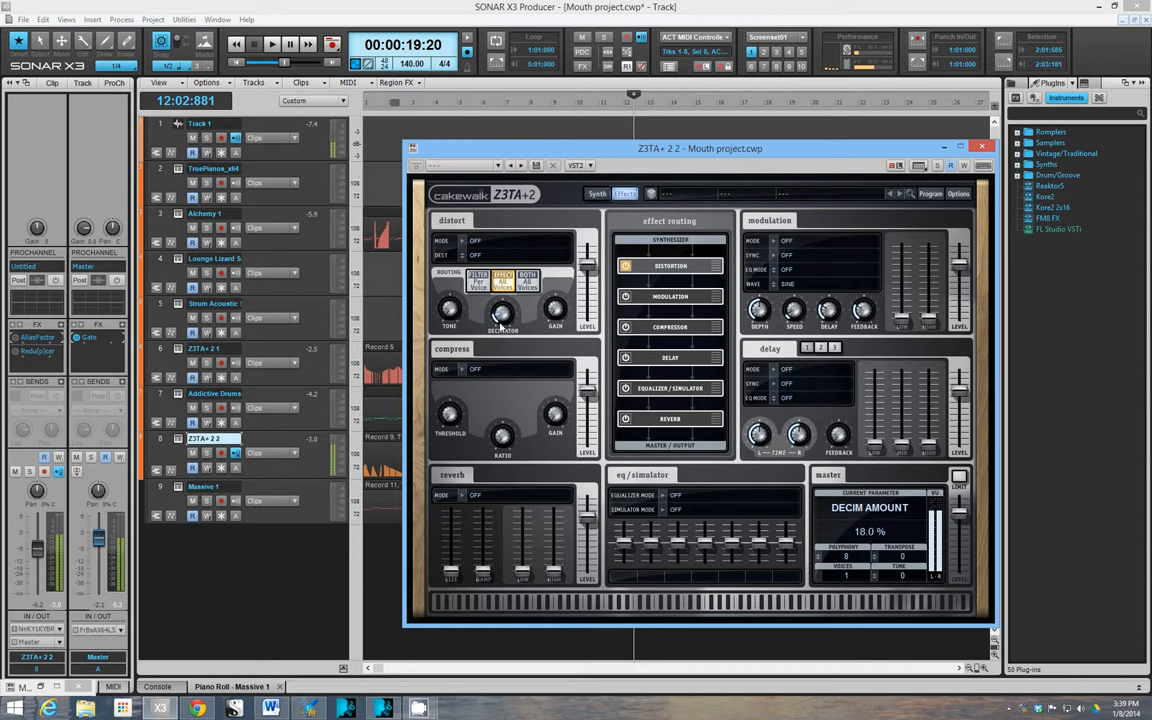
left_click_drag(503, 315, 503, 300)
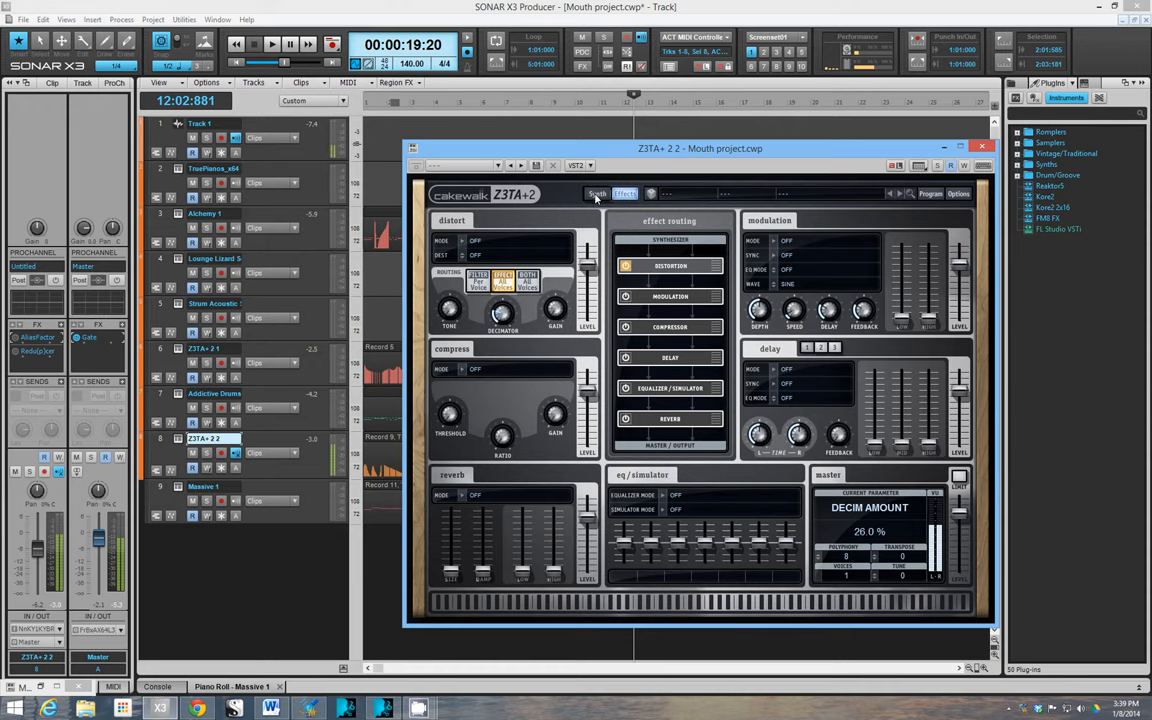
Step: Load the Instruments > Voice waveform on oscillator 1 and view oscillator 2's settings
left_click(596, 193)
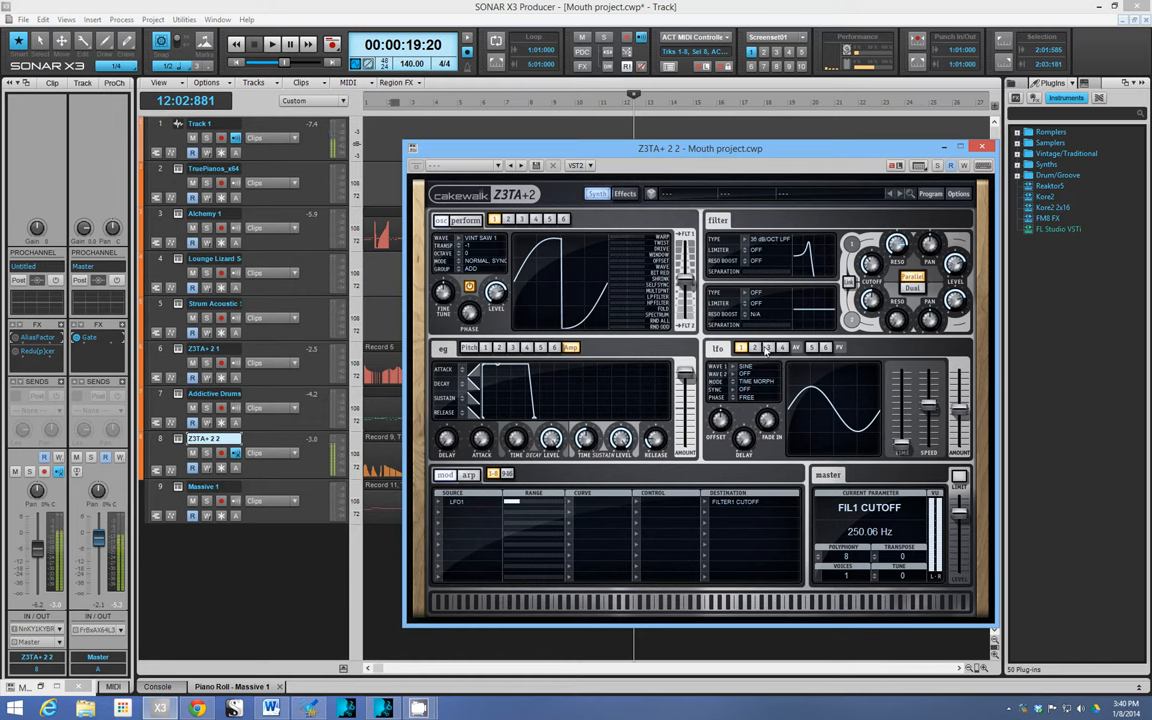
left_click(470, 247)
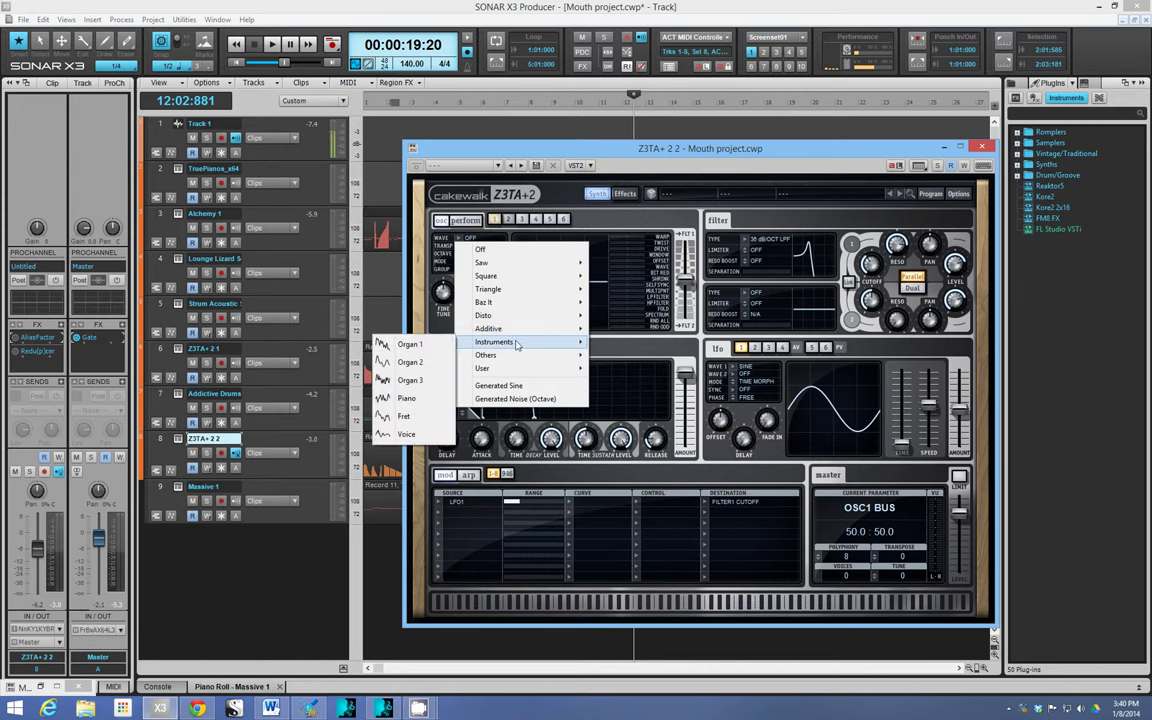
left_click(406, 434)
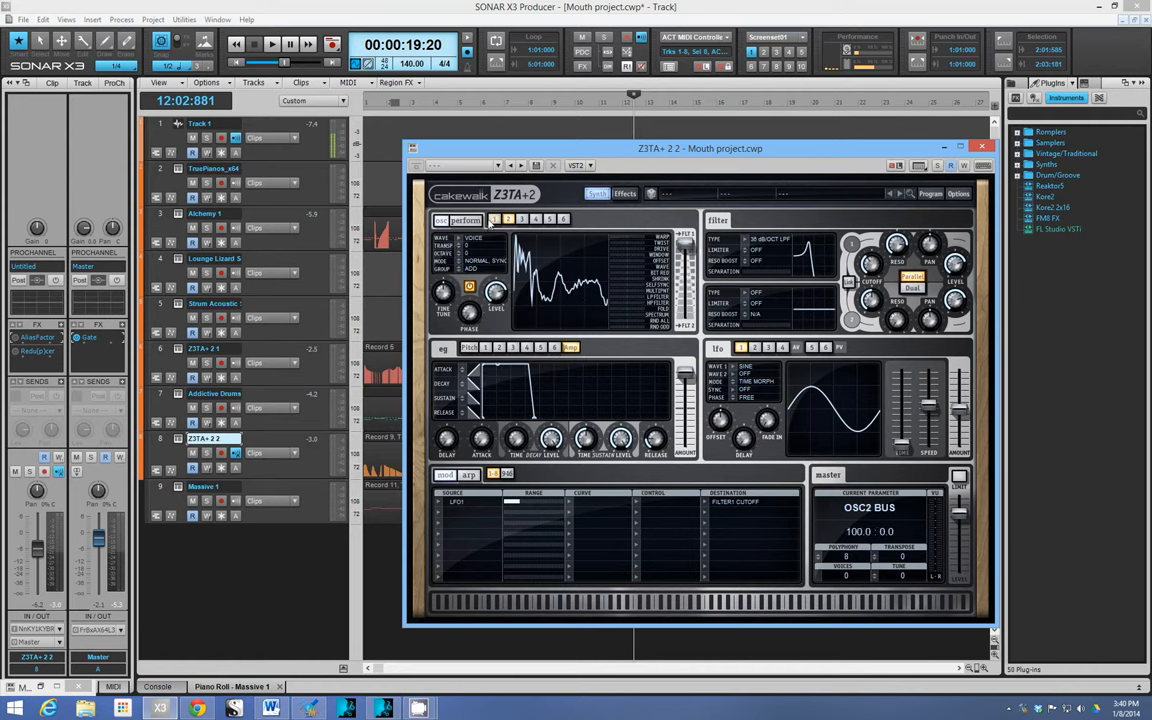
left_click(494, 219)
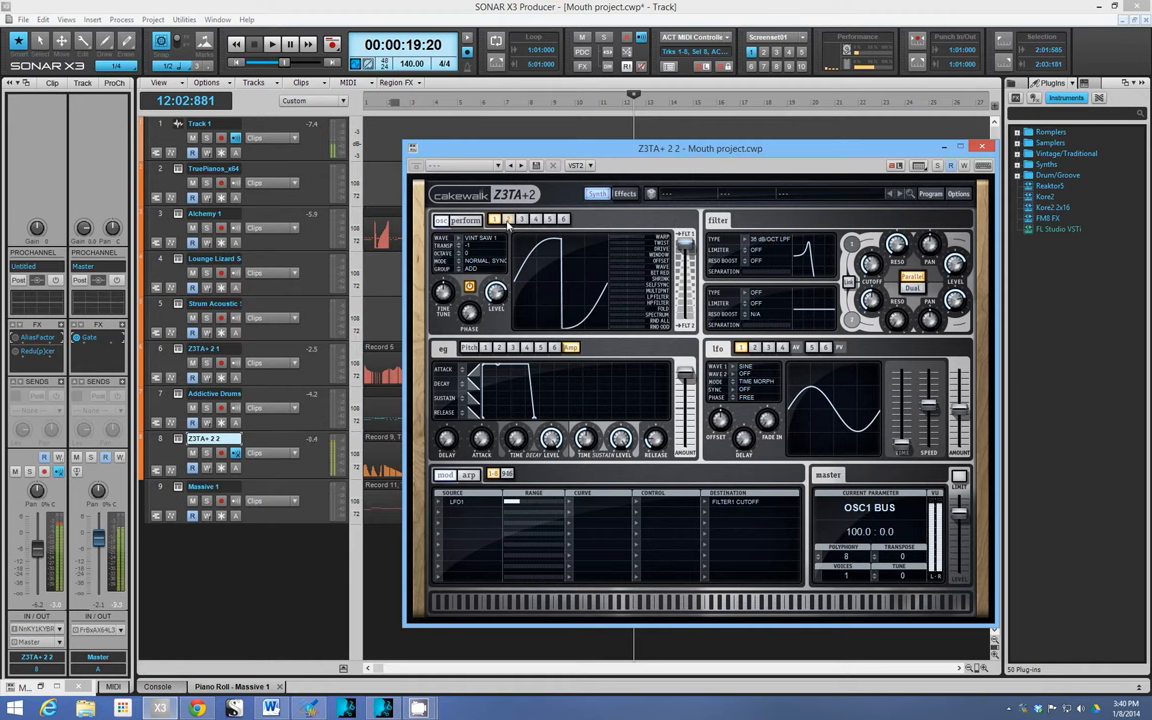
left_click(507, 219)
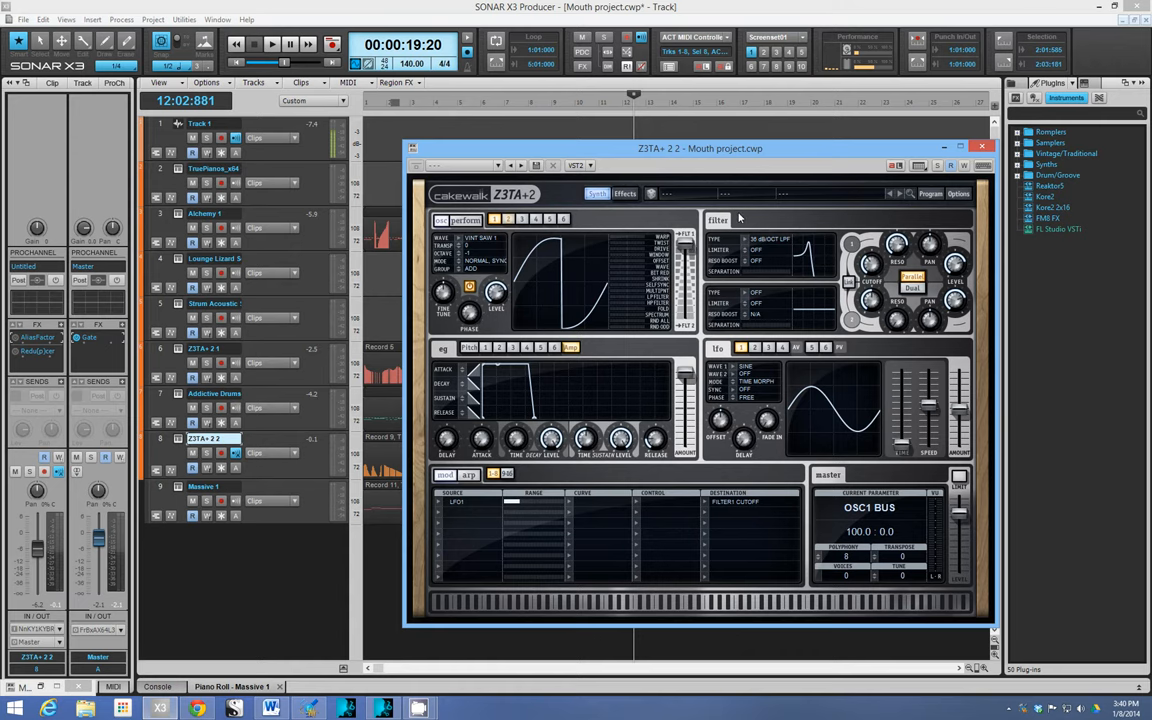
Step: Switch between Z3TA+ 2's Effects and Synth pages while bringing up the Redupcer15 resampler
left_click(624, 193)
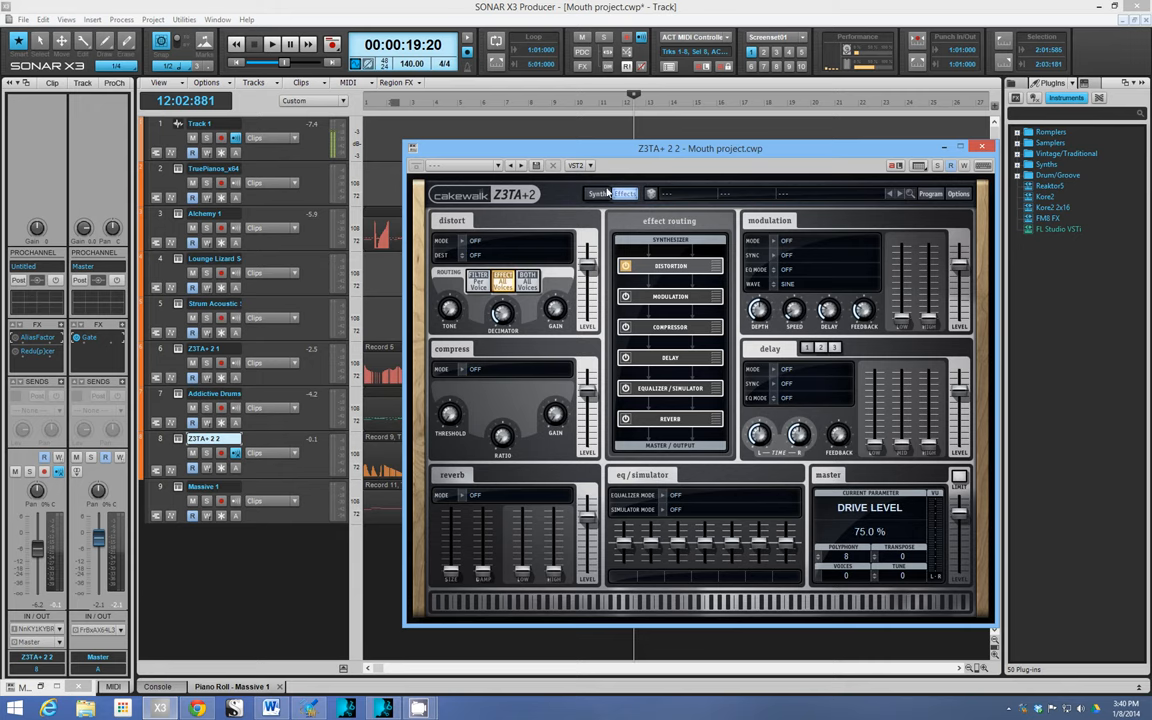
left_click(598, 193)
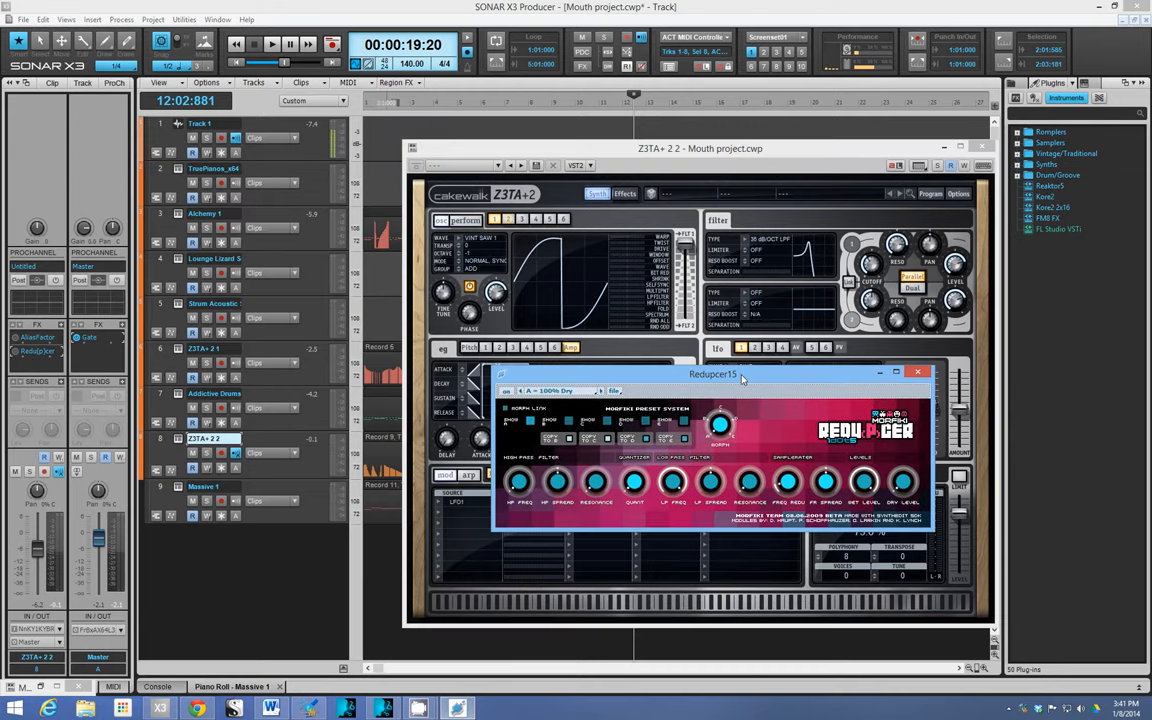
mouse_move(547, 230)
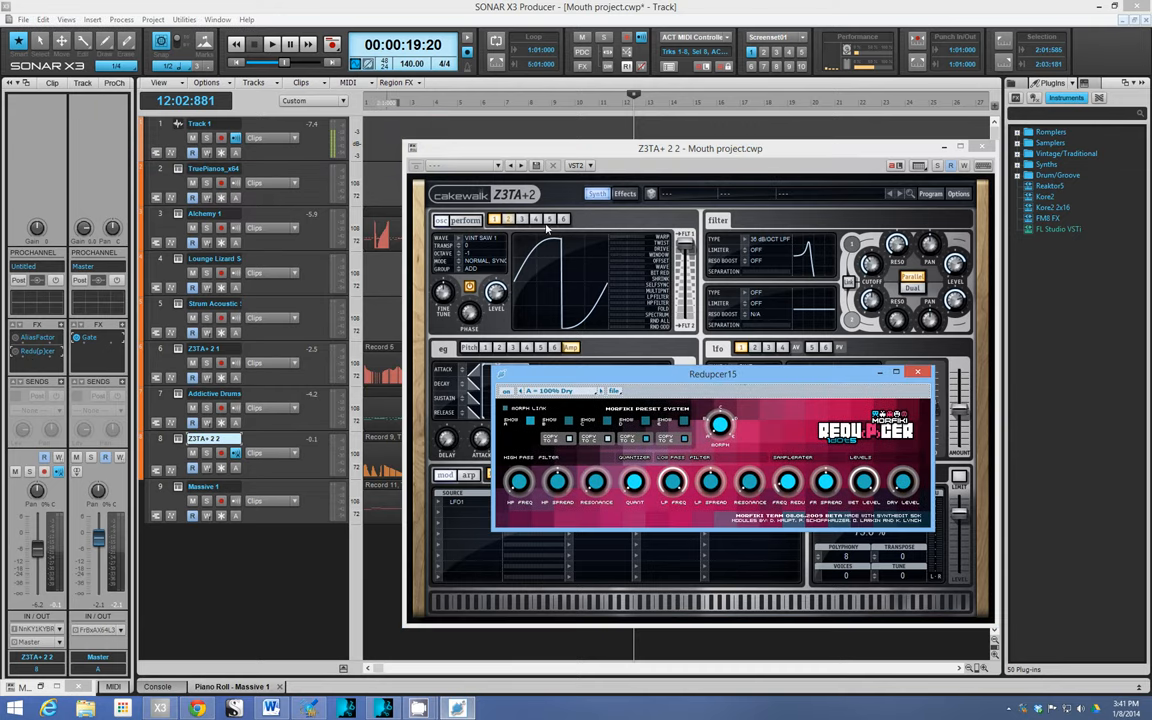
left_click(624, 193)
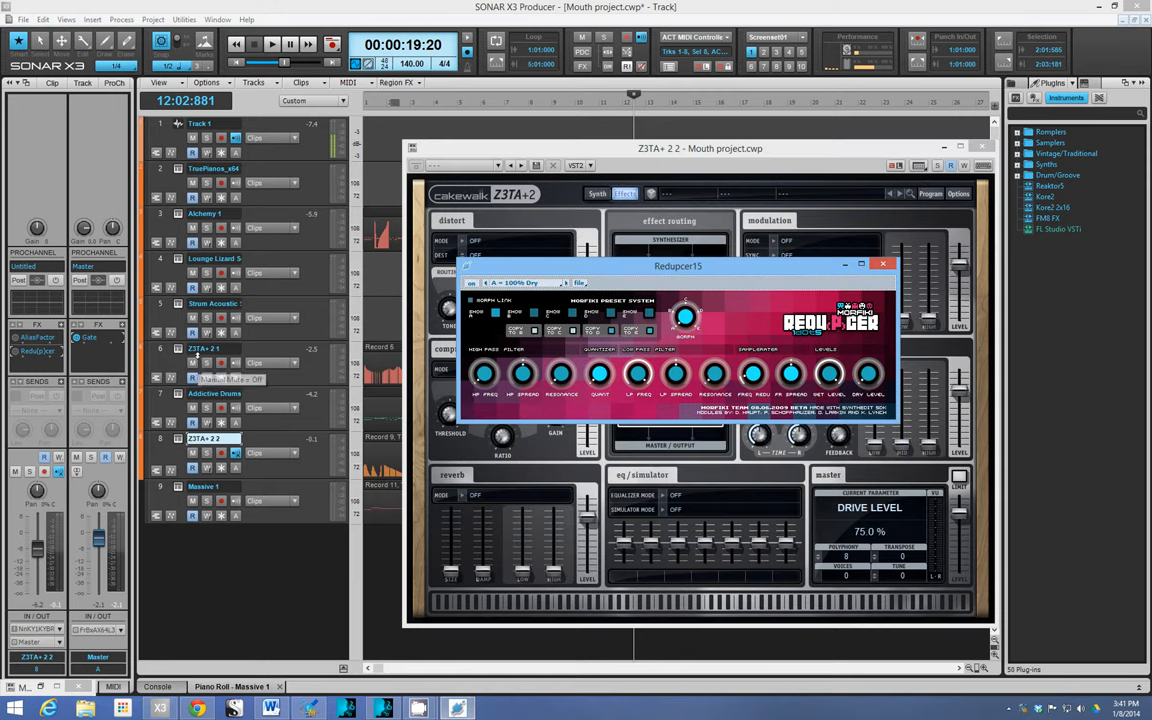
mouse_move(668, 358)
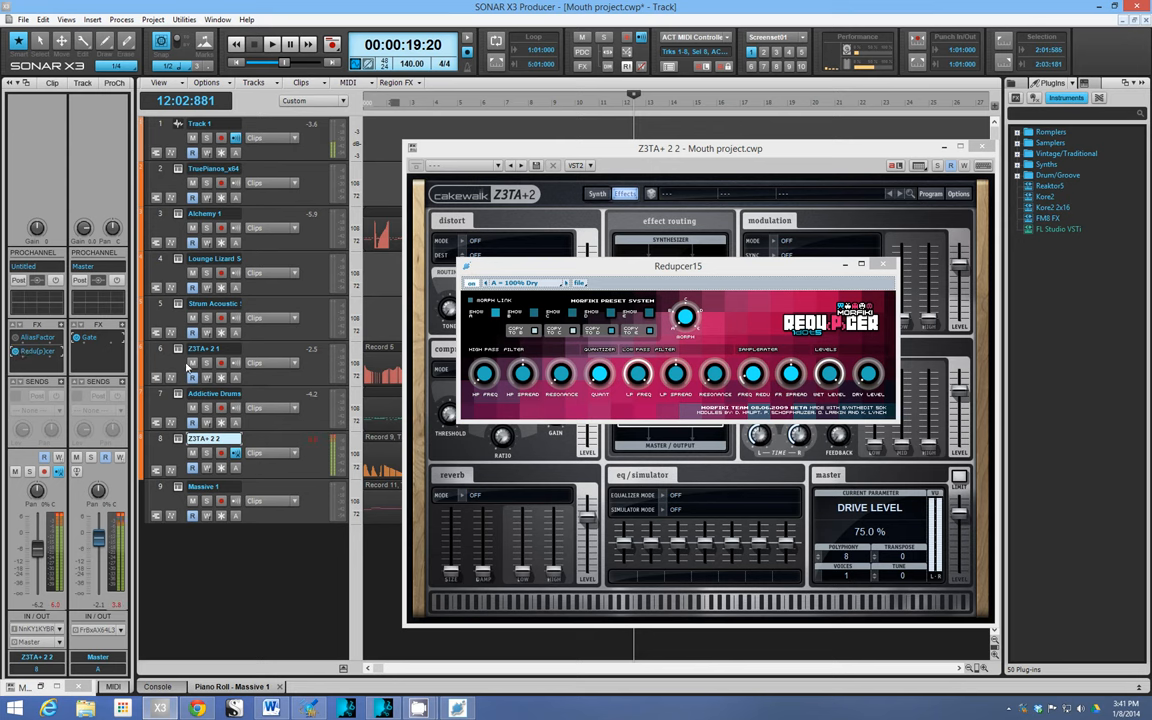
mouse_move(314, 372)
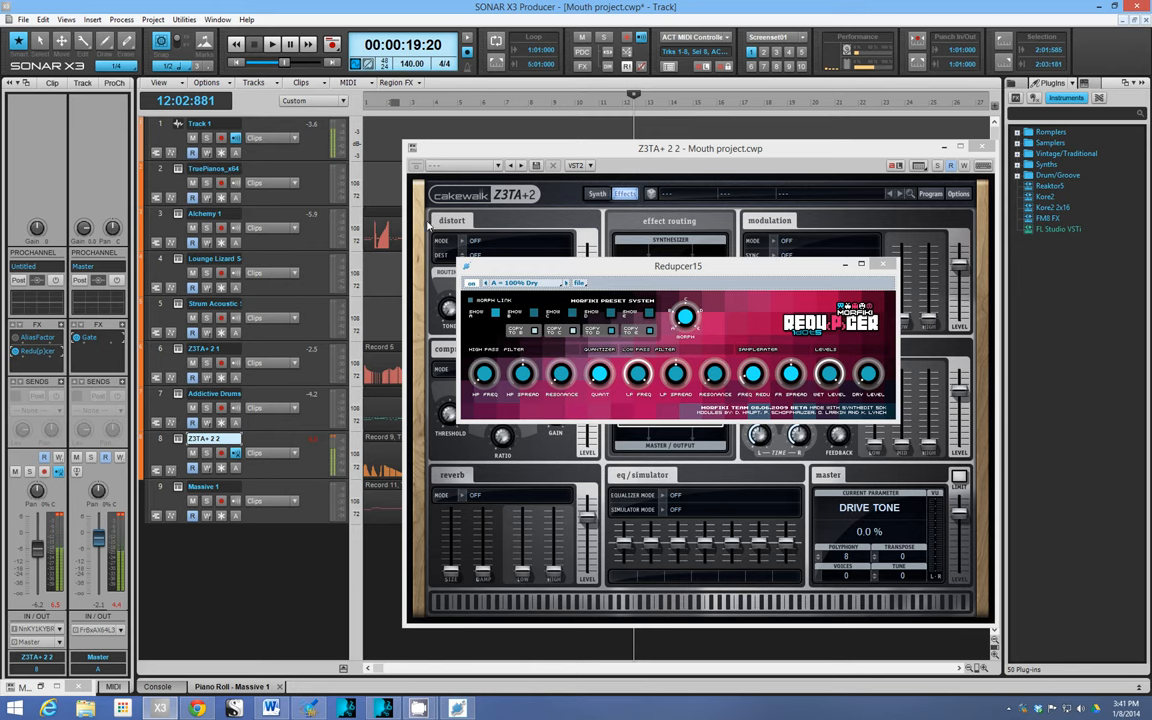
left_click(597, 193)
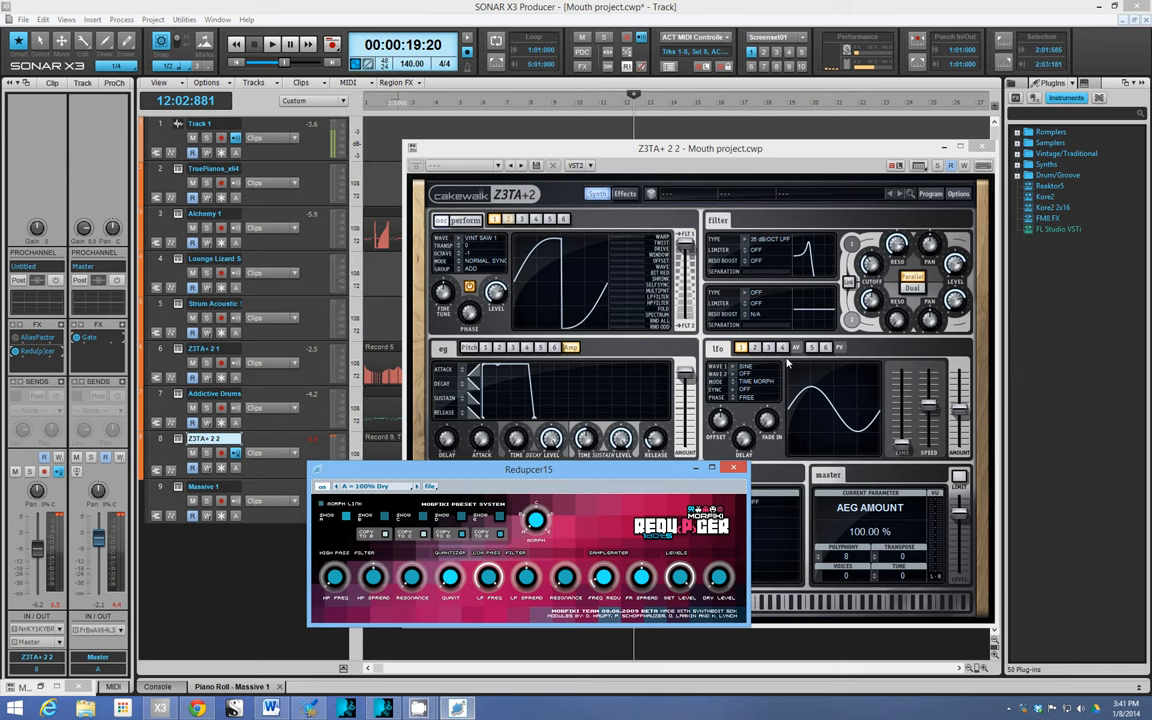
Step: Nudge Z3TA+ 2's filter 1 cutoff knob with a small upward drag
left_click(869, 270)
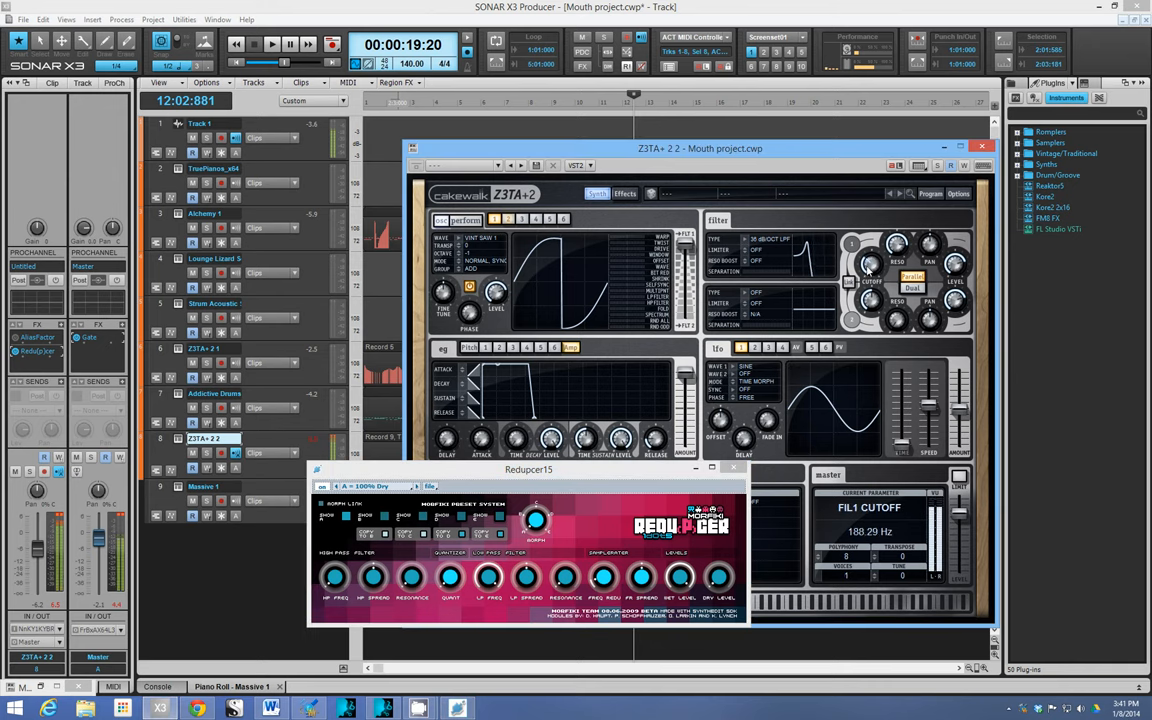
left_click_drag(870, 267, 870, 255)
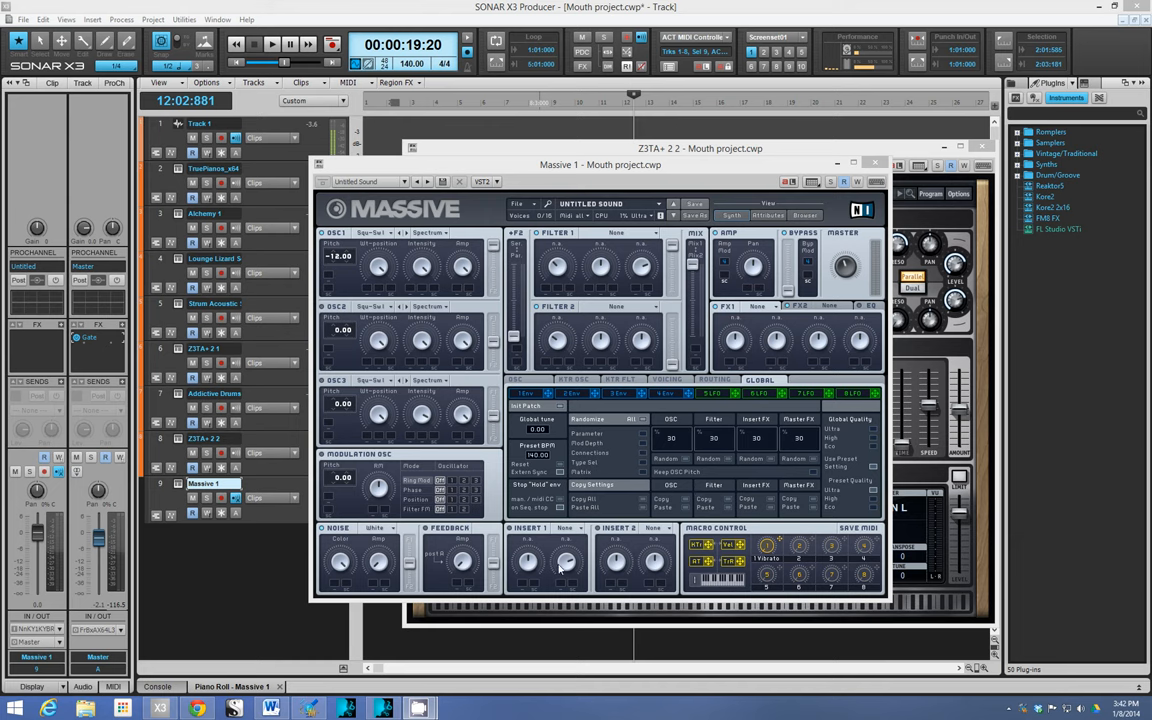
Step: Put Sample & Hold on Massive's first insert slot
left_click(563, 527)
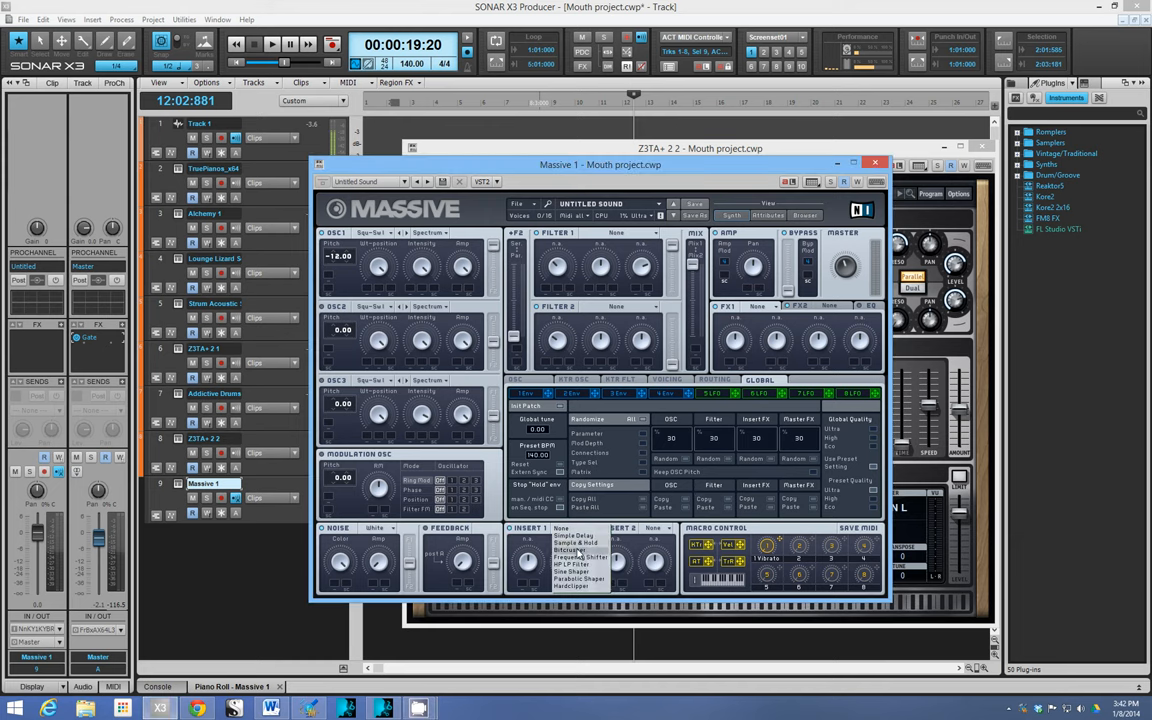
left_click(570, 550)
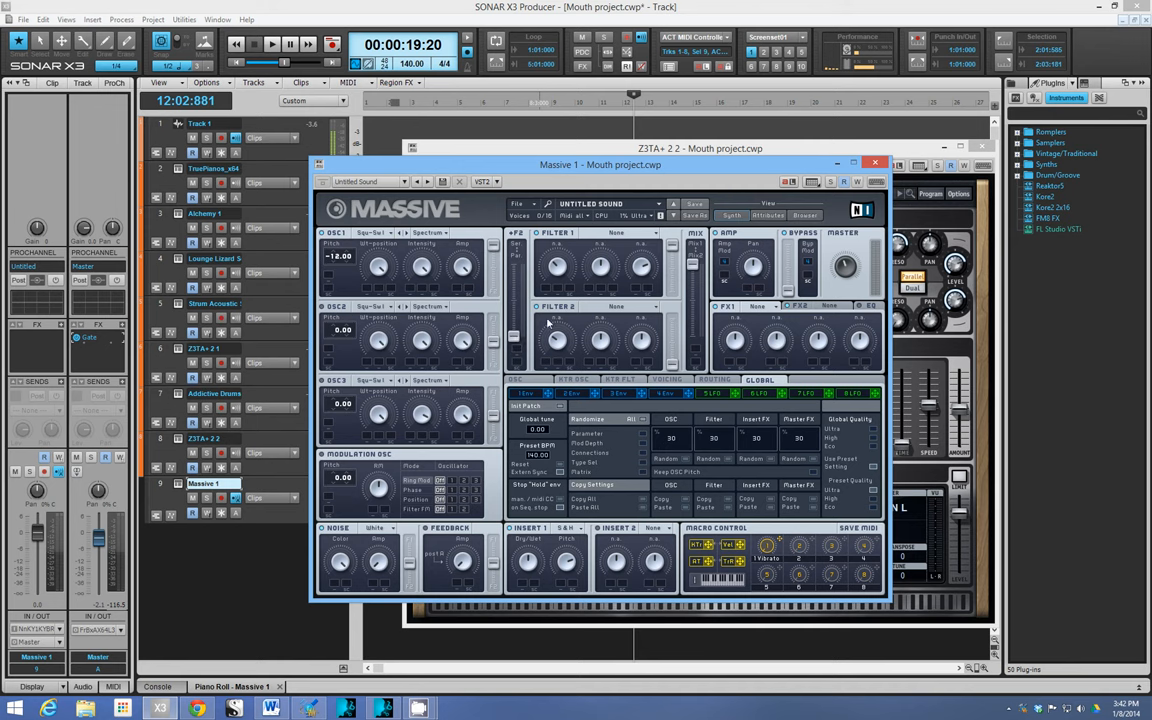
mouse_move(363, 290)
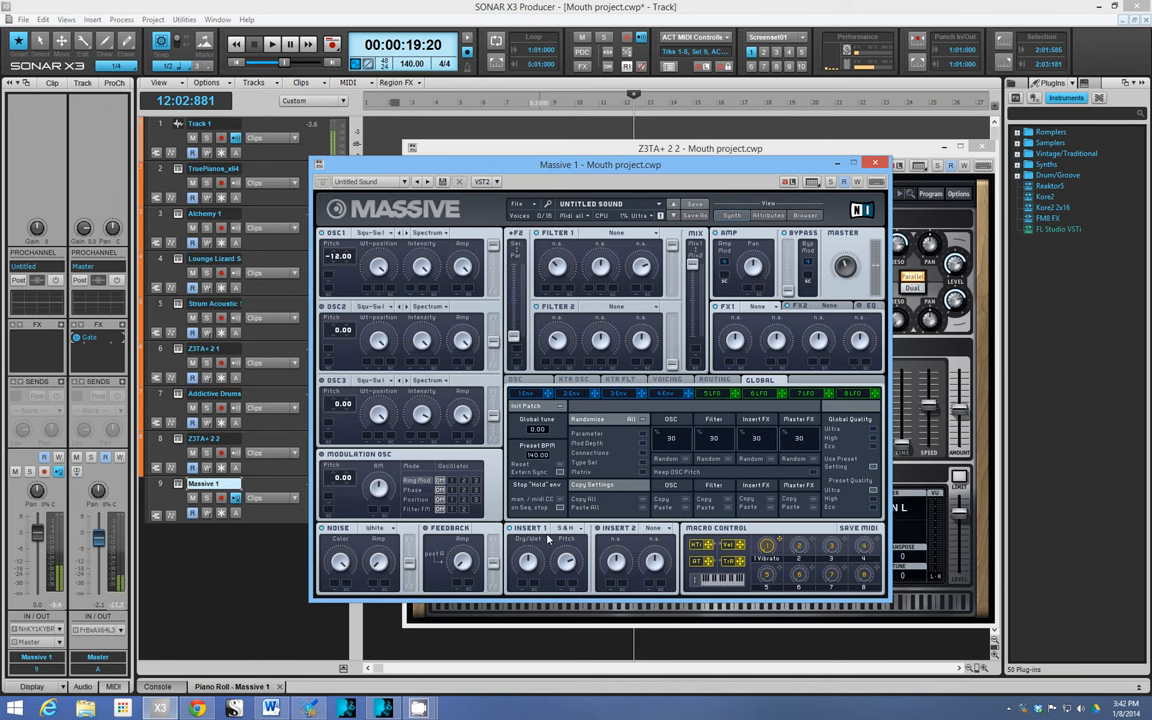
mouse_move(617, 242)
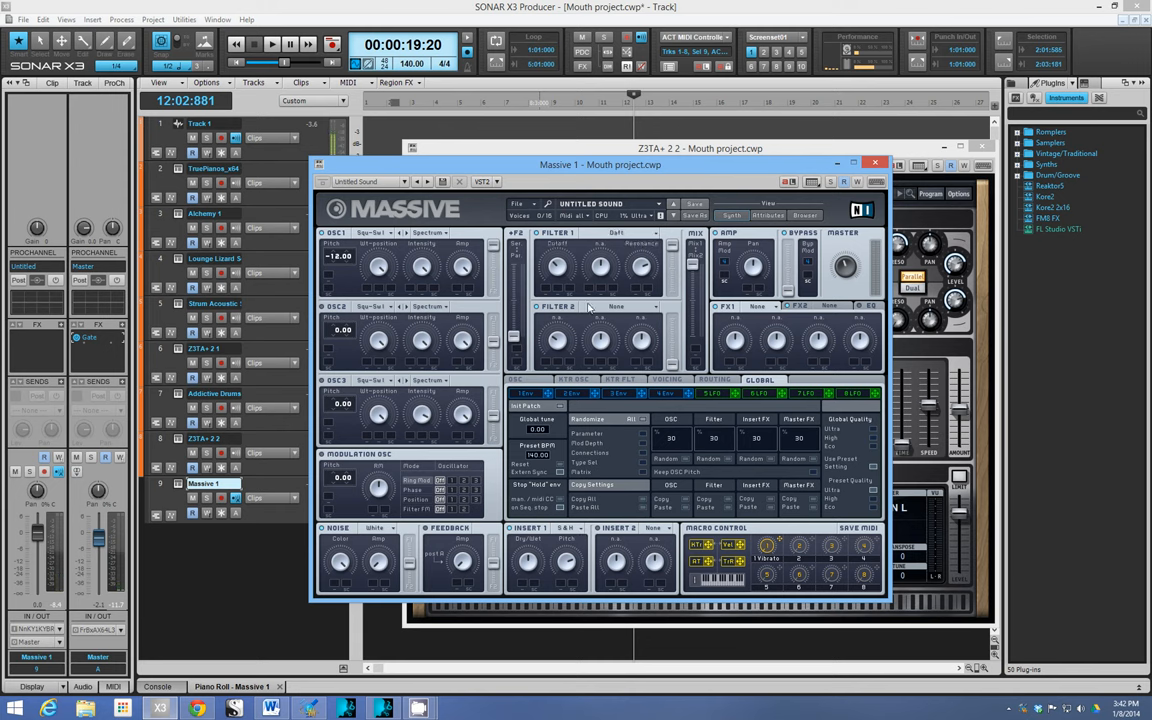
mouse_move(610, 277)
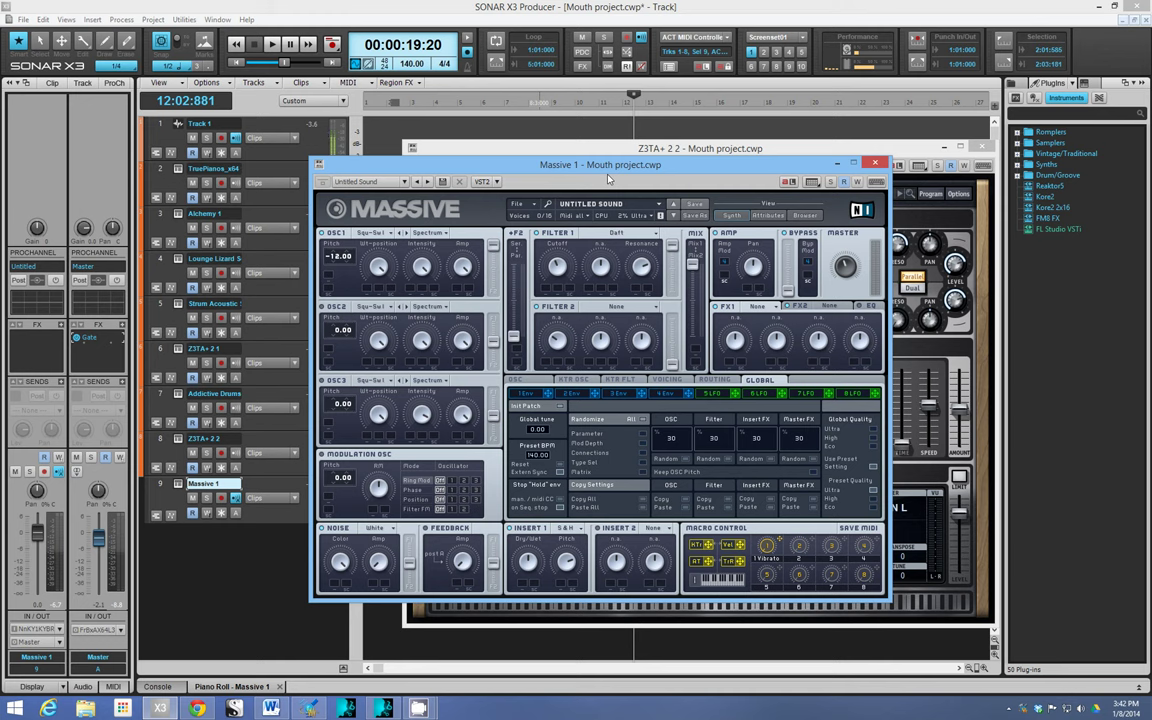
mouse_move(450, 400)
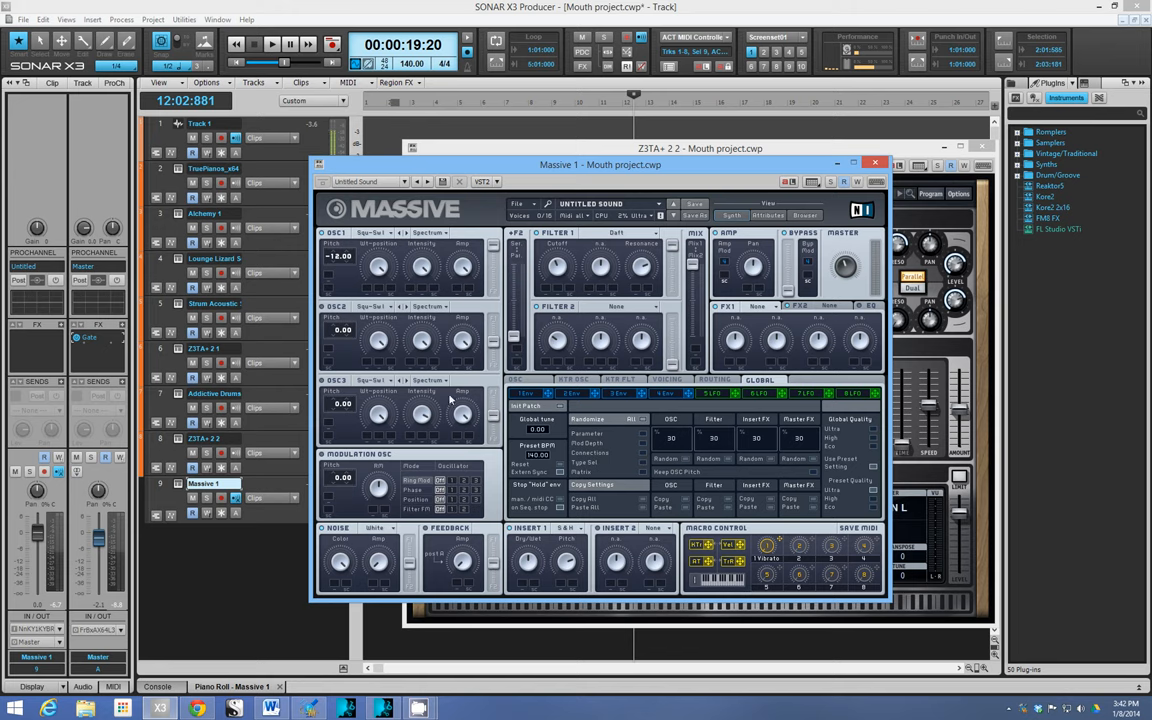
mouse_move(487, 361)
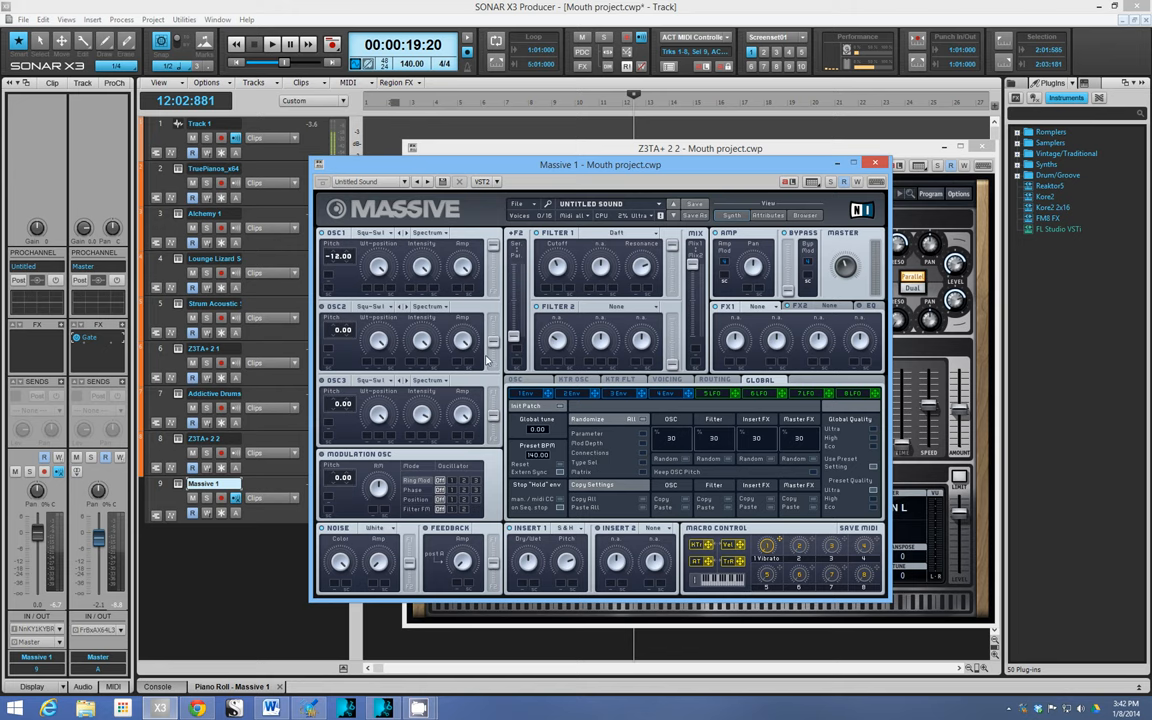